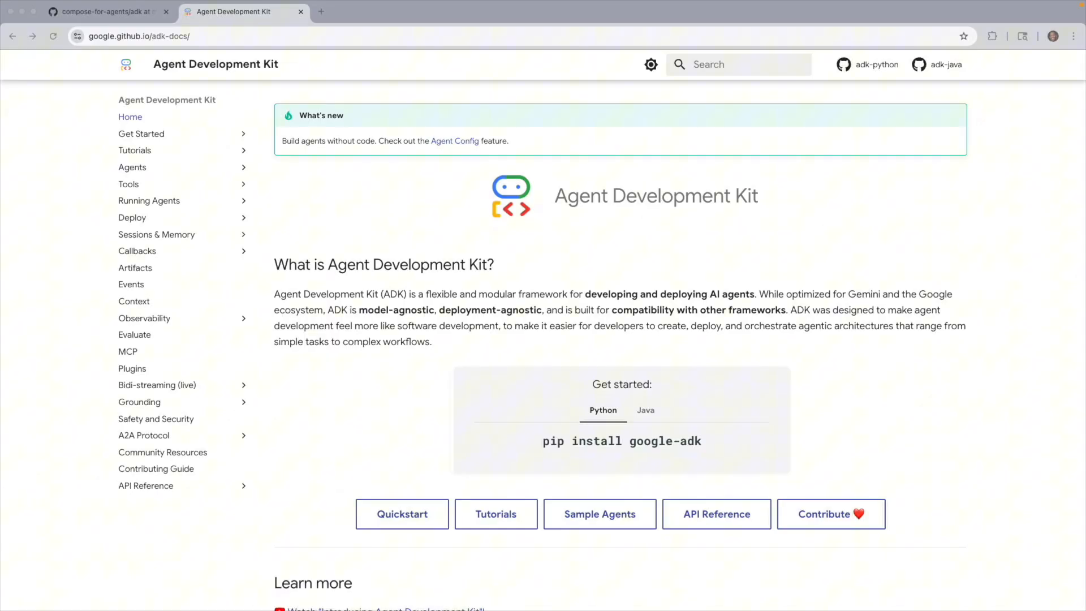
Skim the ADK docs, the fact-checker README, then Docker's Docker for AI page and its sample compose file
scroll(down, 3)
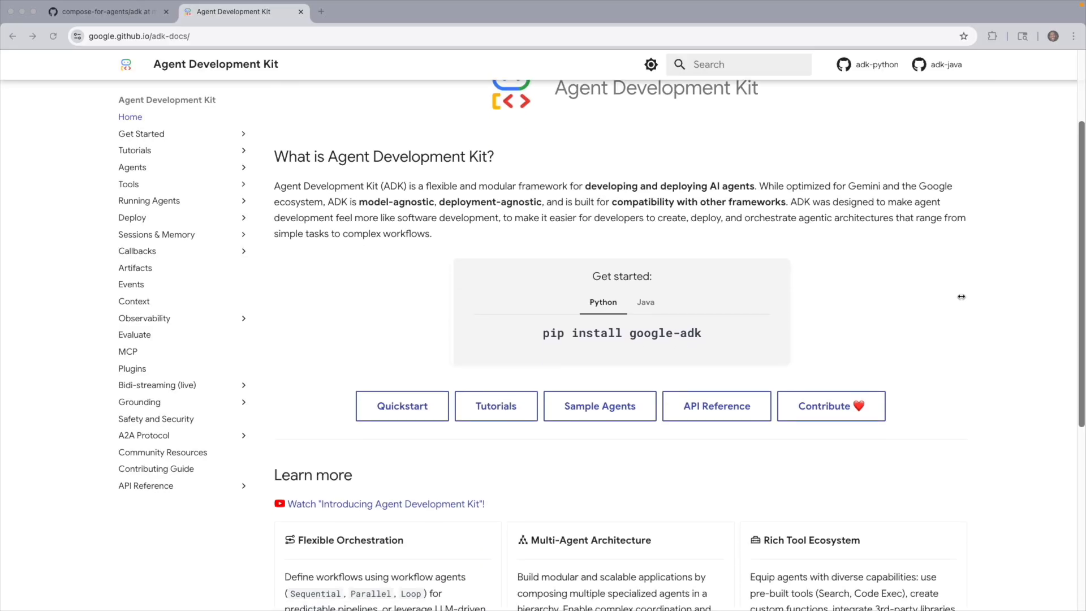
click(104, 12)
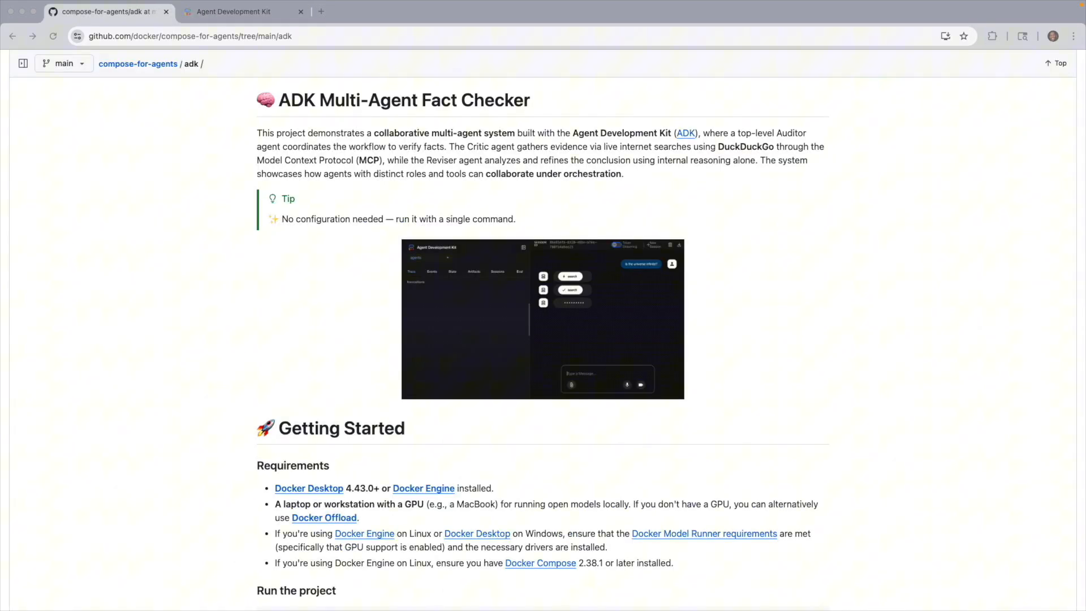
click(239, 11)
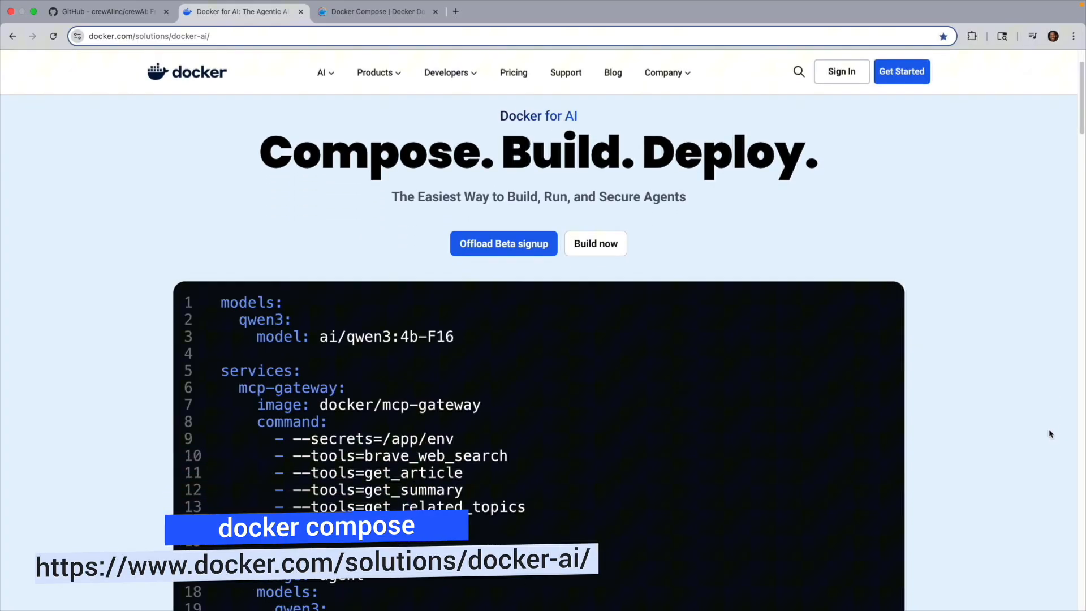
scroll(down, 3)
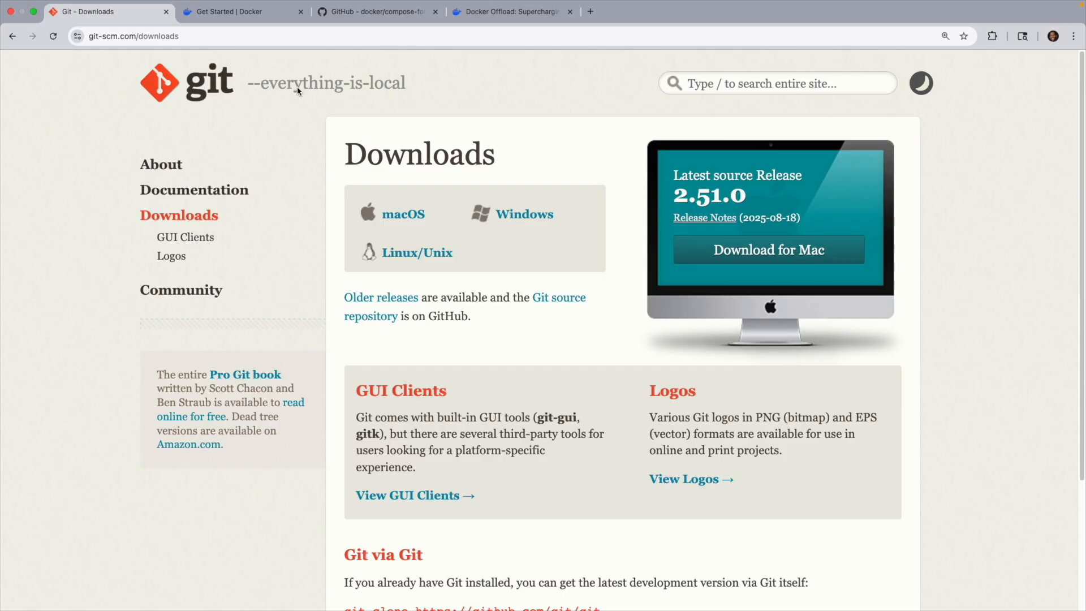
Review the Git downloads and Get Started with Docker pages, then move to the compose-for-agents repository
scroll(down, 3)
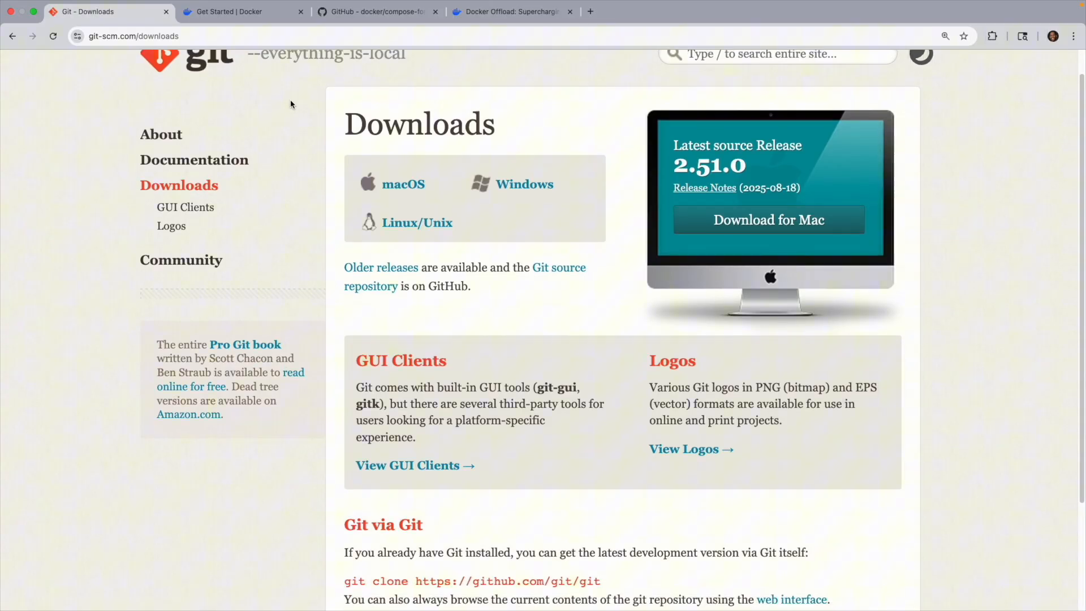
click(238, 12)
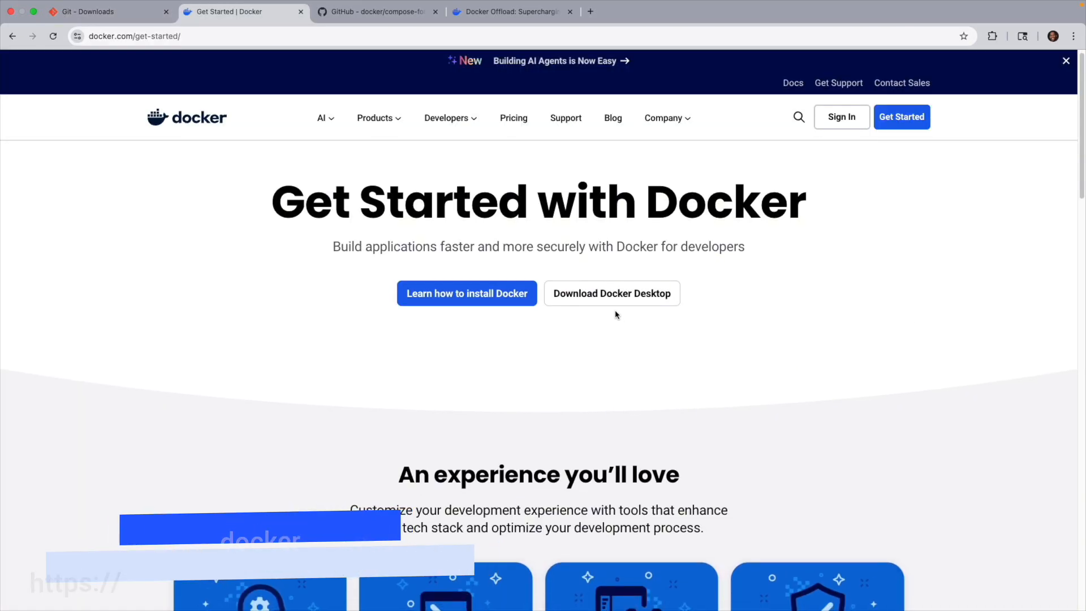
click(377, 12)
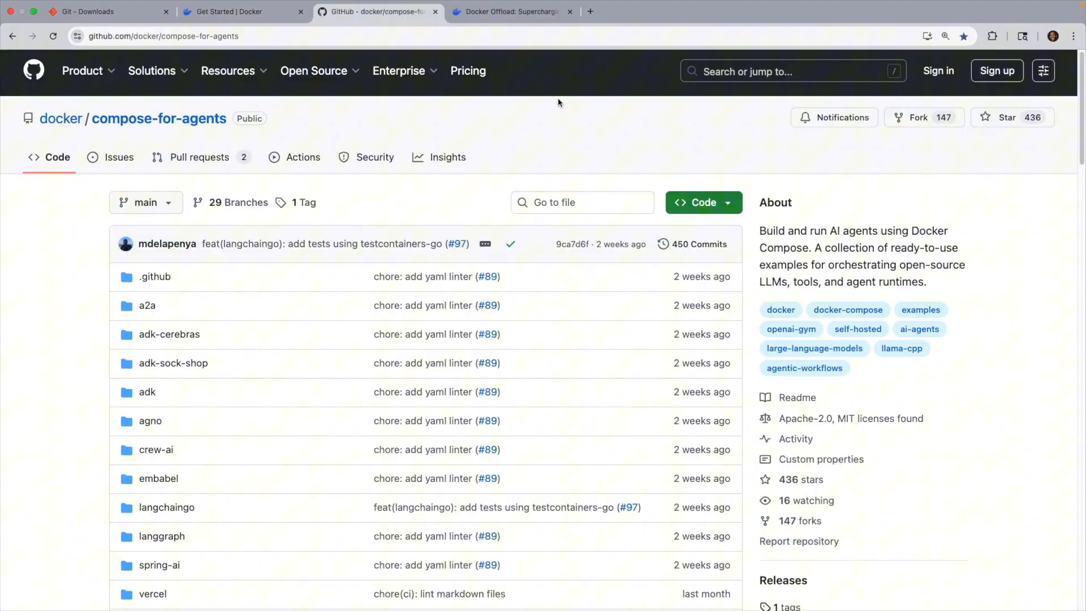
Read down the compose-for-agents repository and its demos readme to the Docker Offload product page
scroll(down, 3)
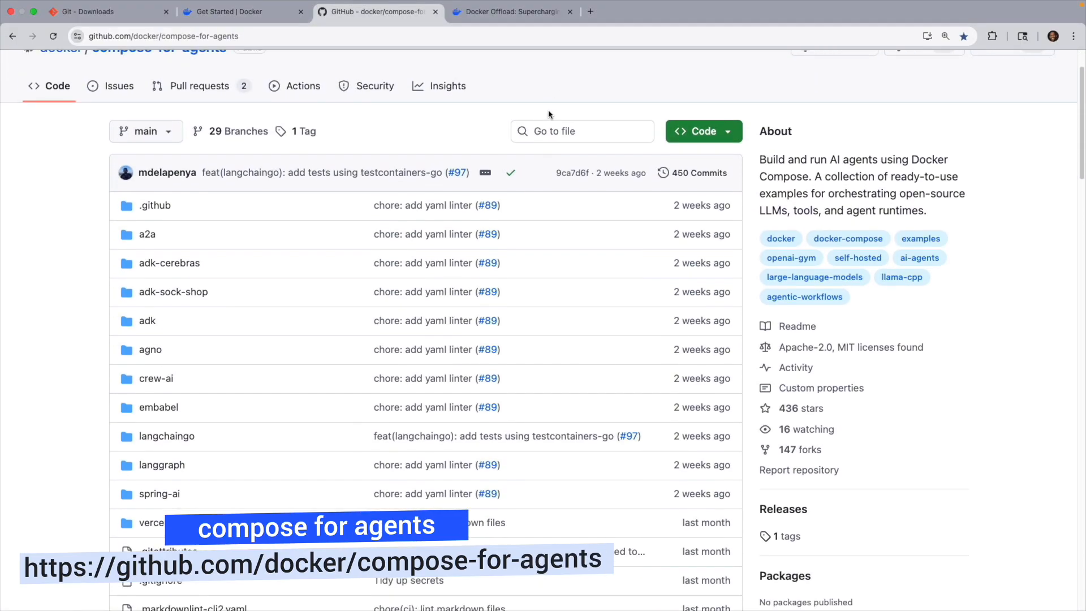
scroll(down, 3)
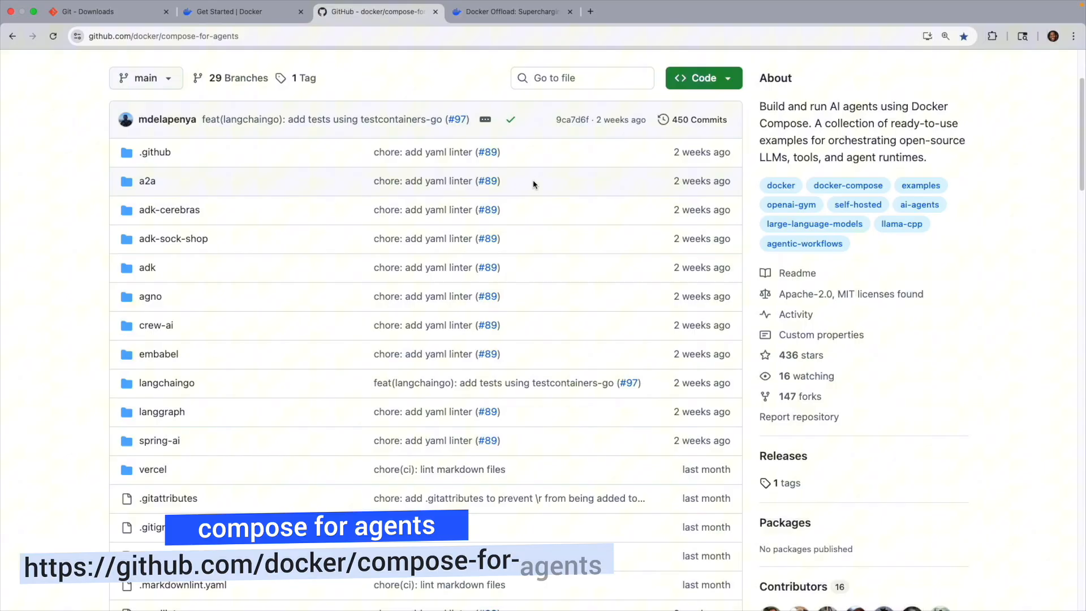
scroll(down, 3)
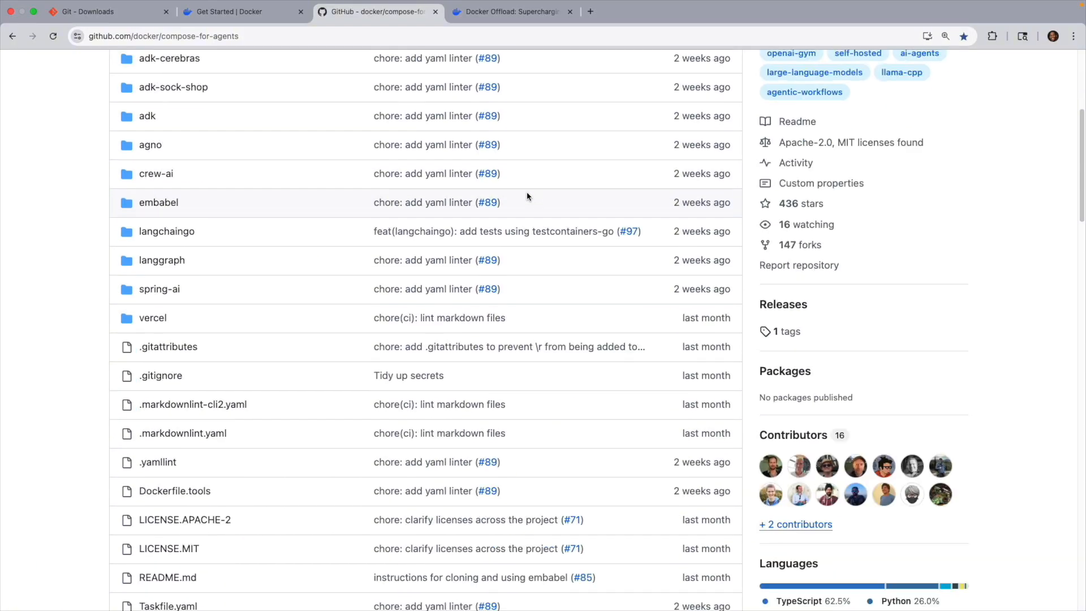
scroll(down, 3)
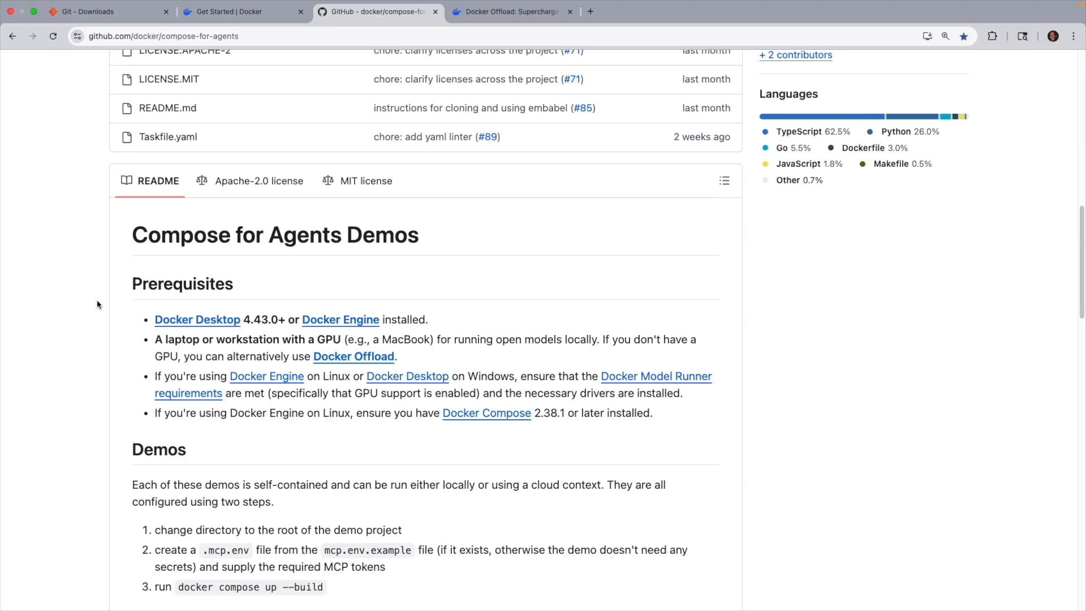
scroll(down, 3)
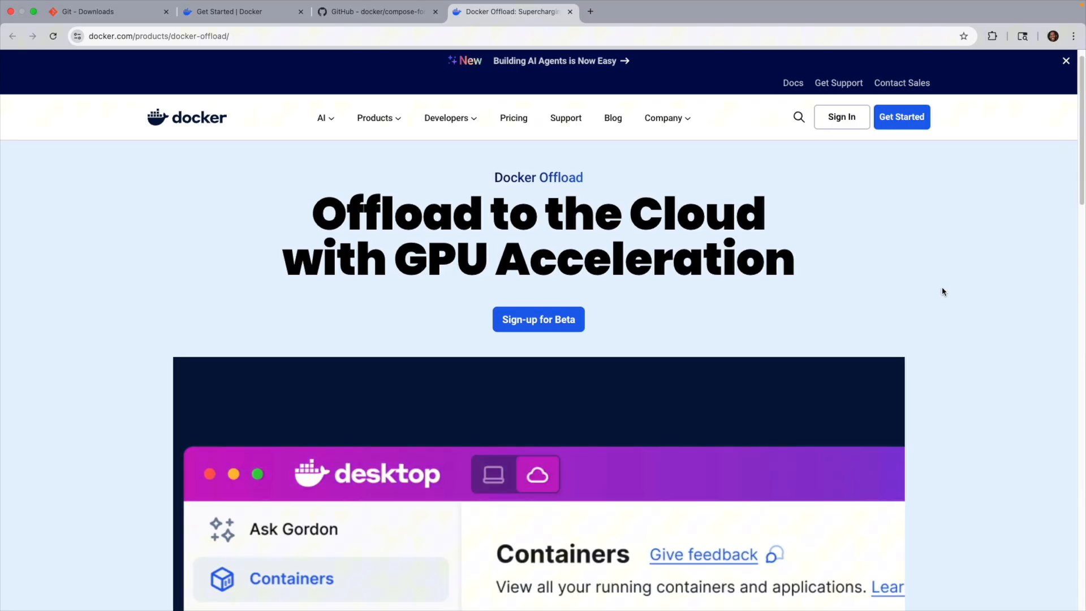
scroll(down, 3)
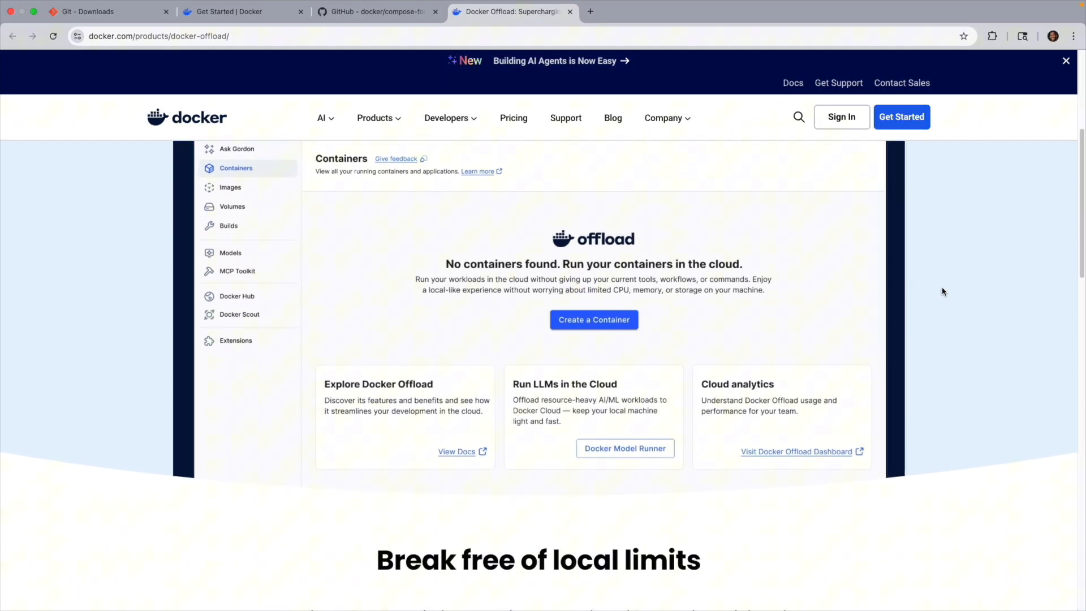
scroll(down, 3)
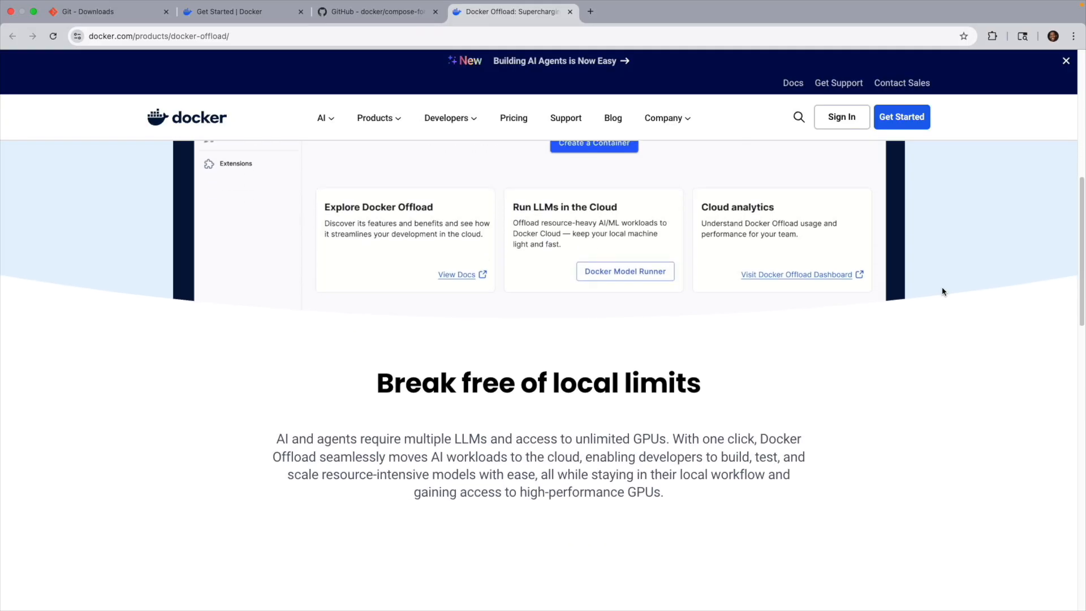
Read through the Agent Development Kit documentation page
click(235, 12)
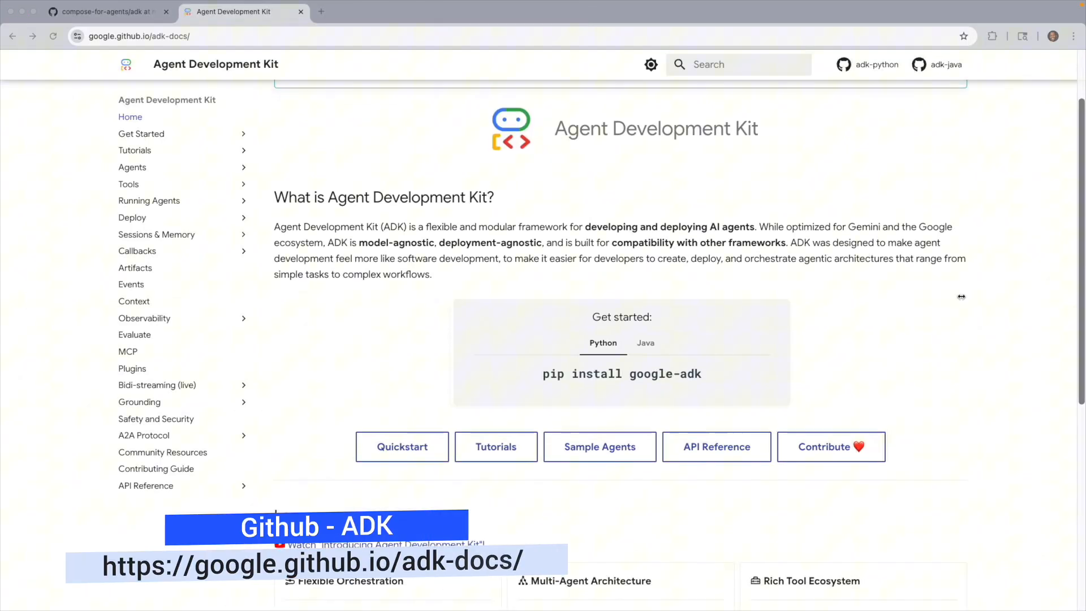
scroll(down, 3)
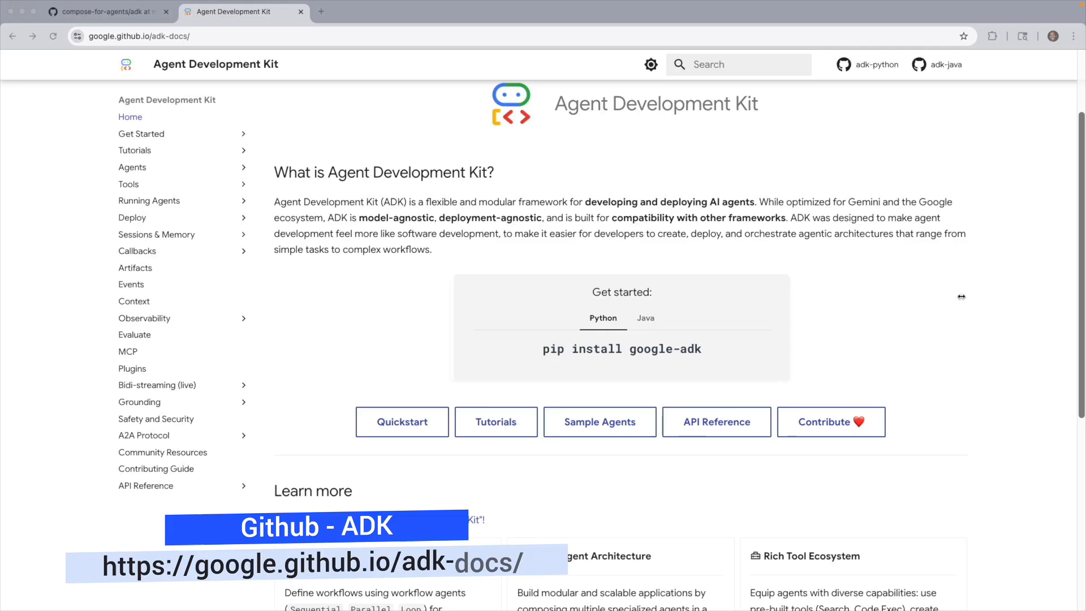
scroll(down, 3)
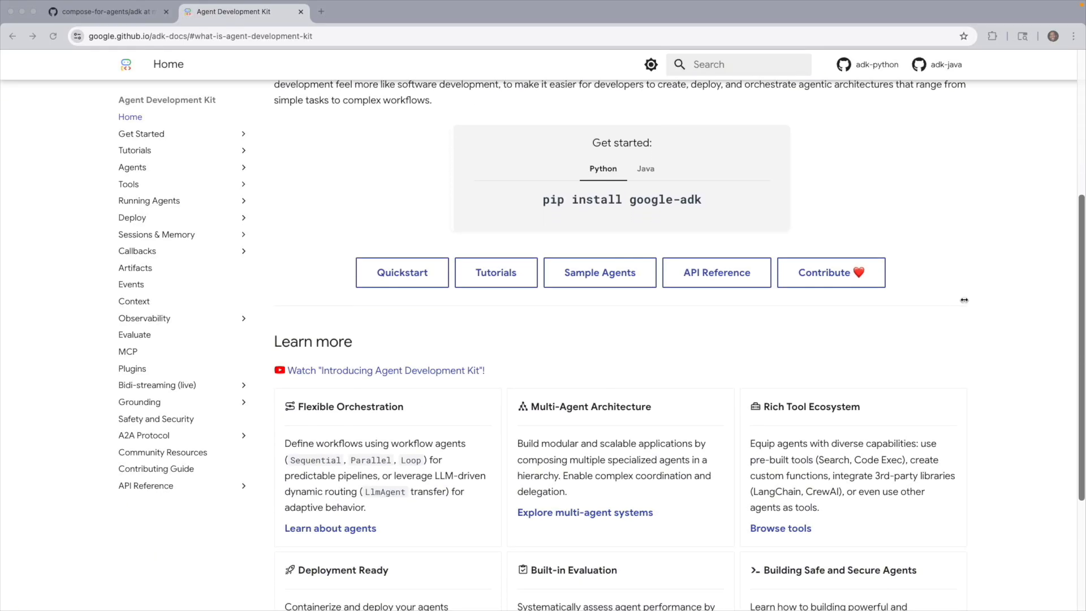
Read down the ADK Multi-Agent Fact Checker README toward its compose.yaml
click(105, 12)
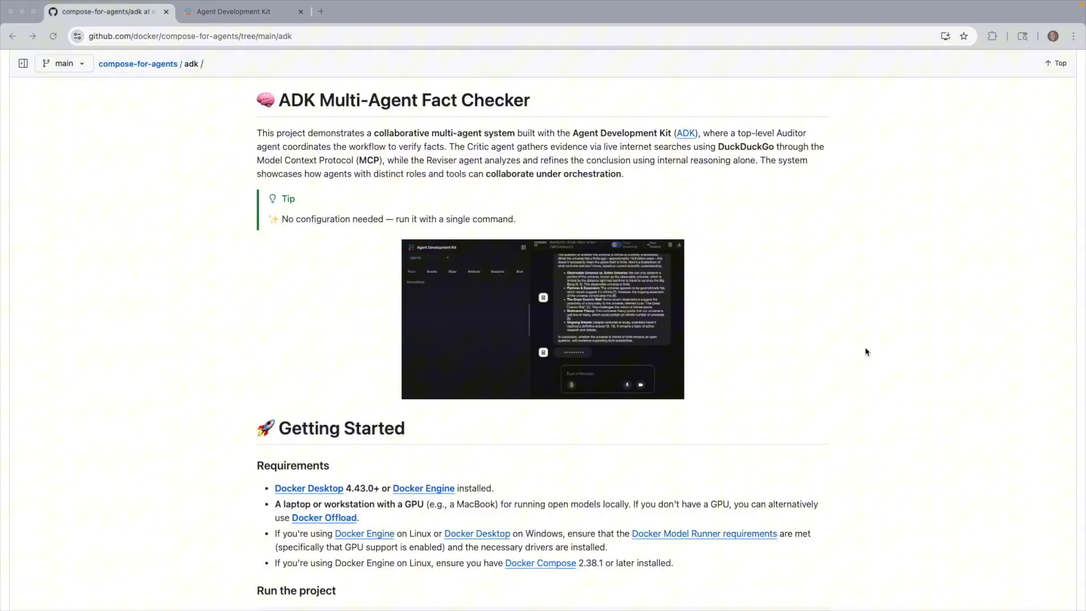
scroll(down, 3)
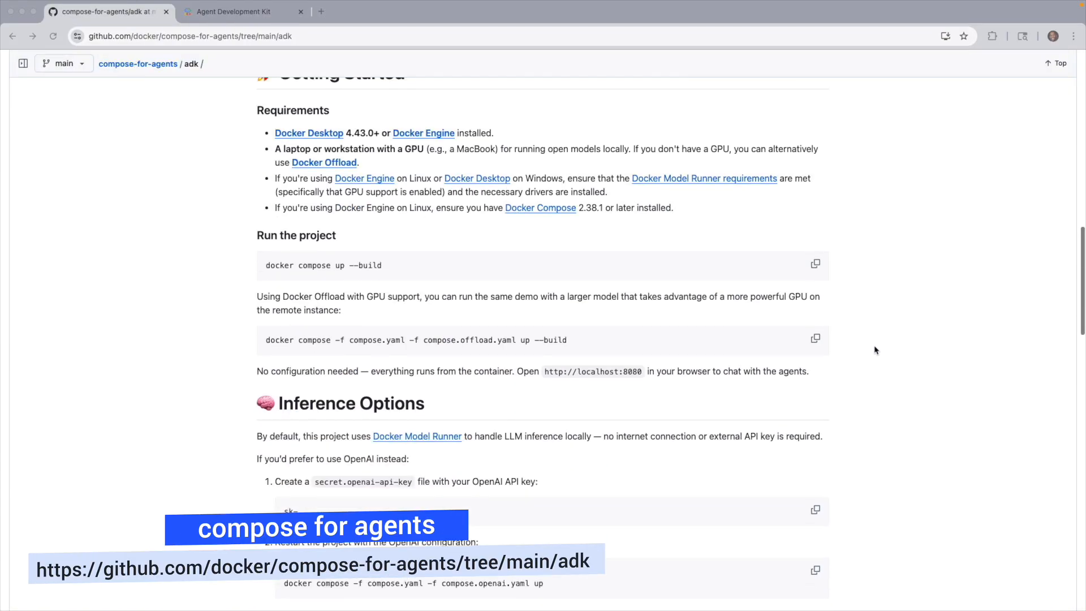
scroll(down, 3)
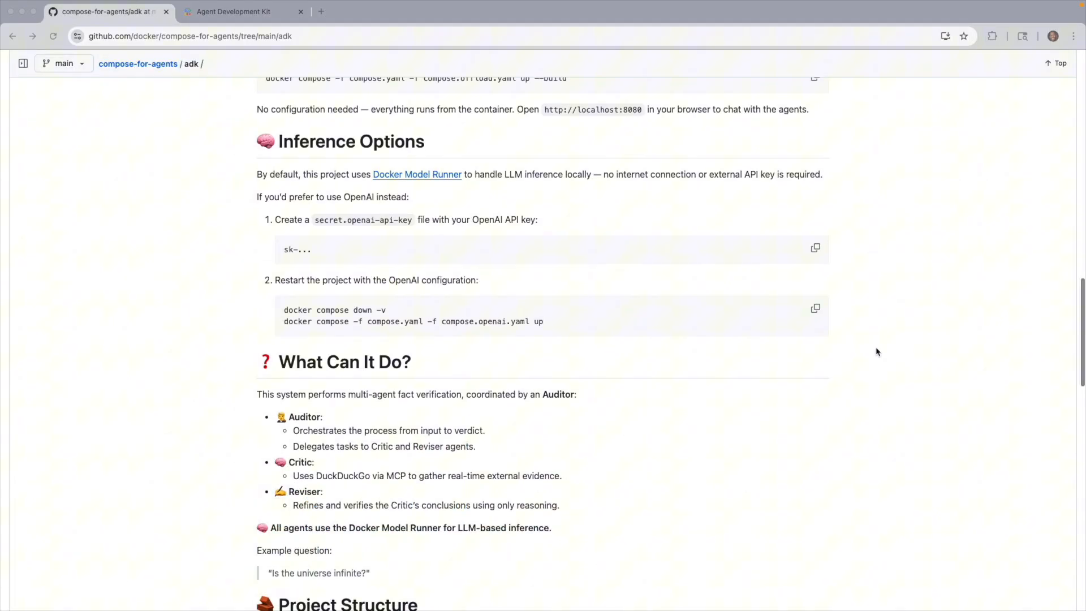
scroll(down, 3)
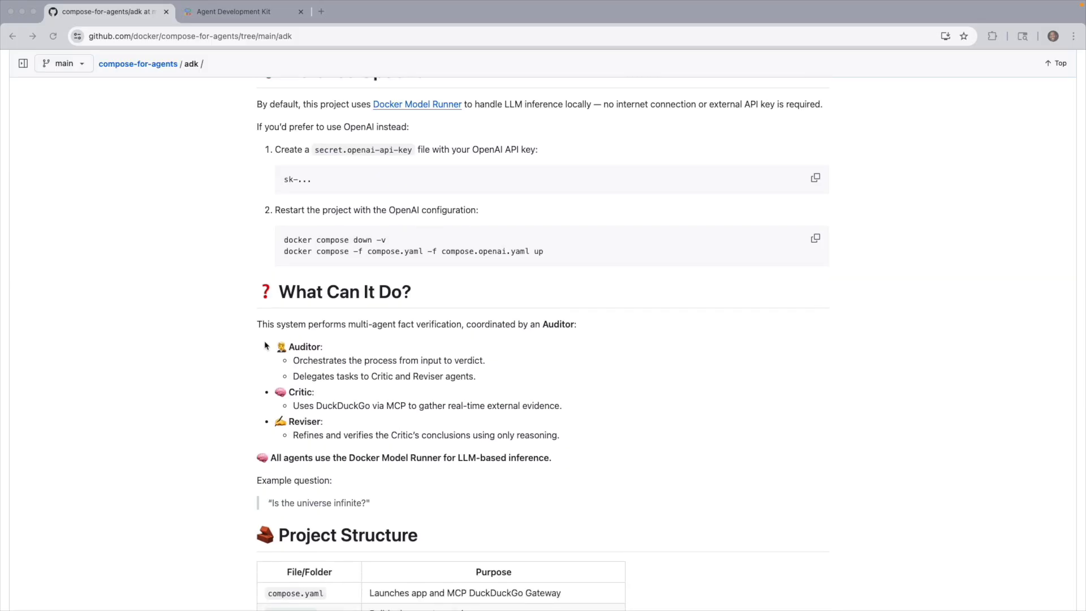
mouse_move(911, 368)
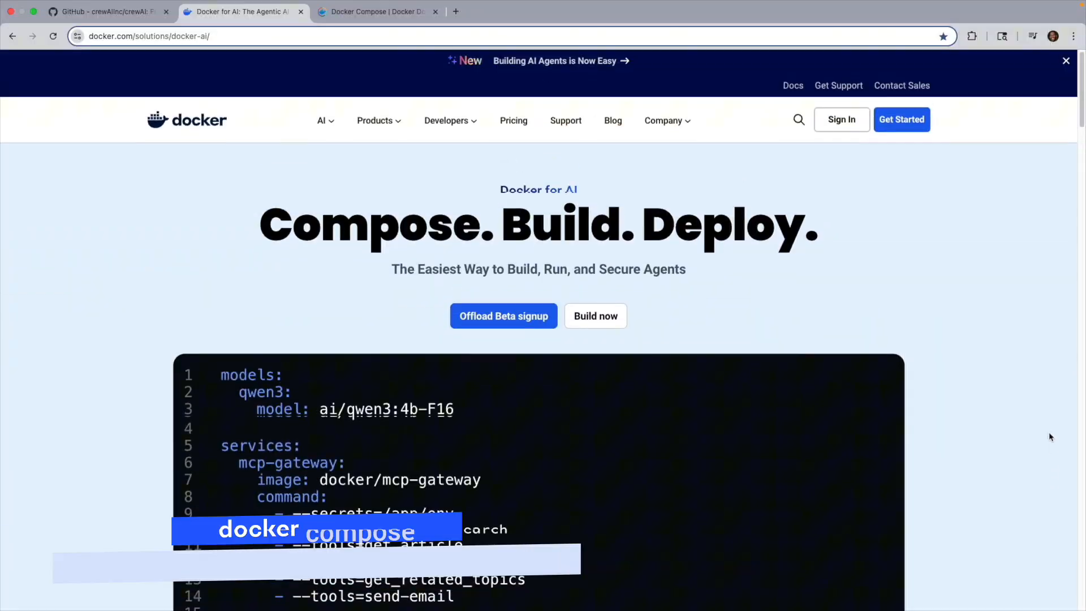
scroll(down, 3)
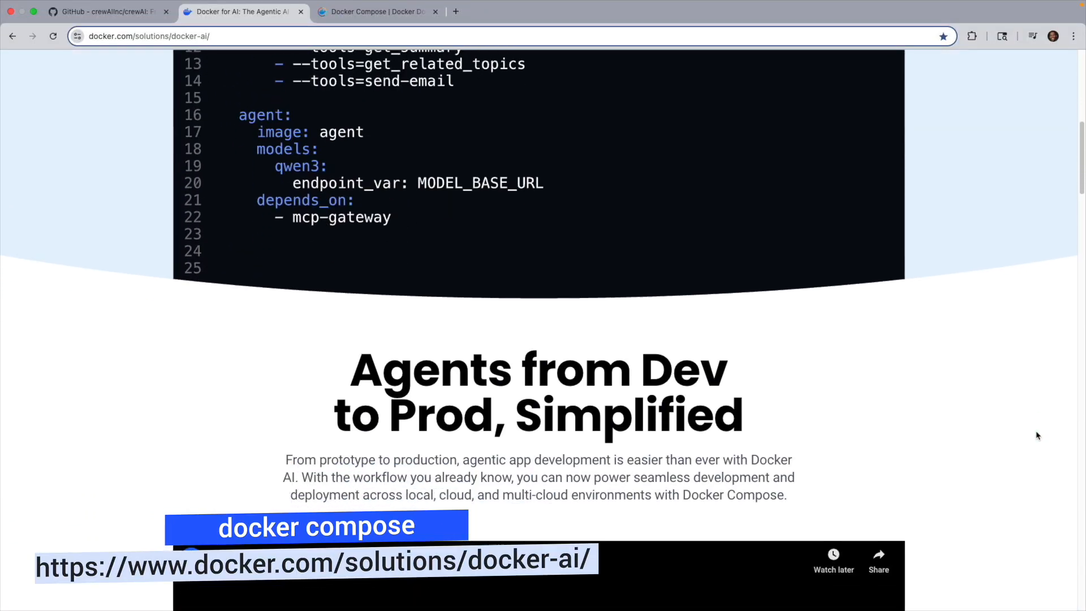
scroll(down, 3)
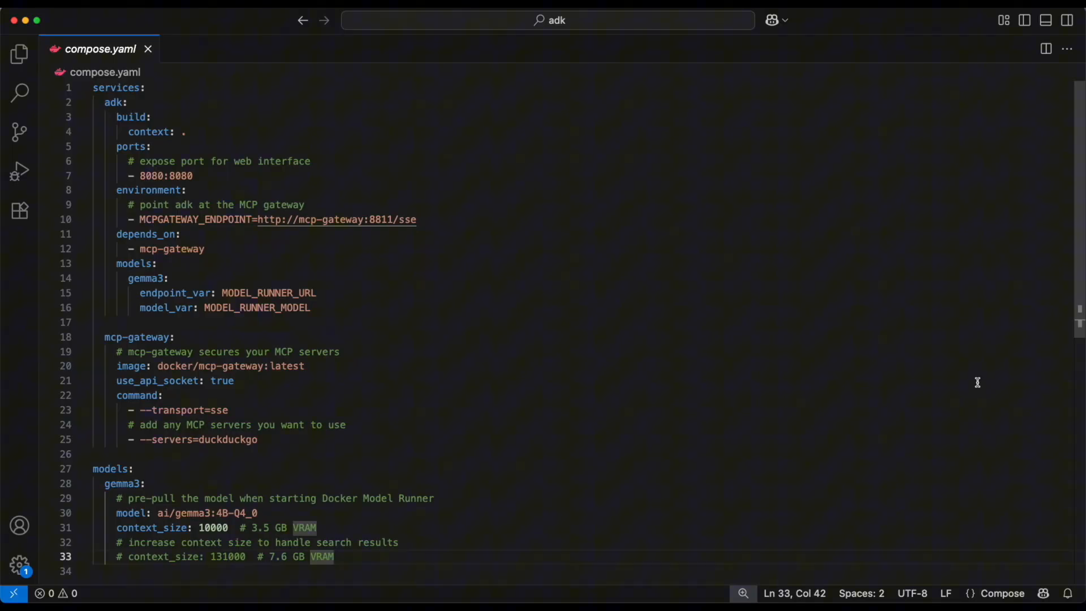
mouse_move(922, 353)
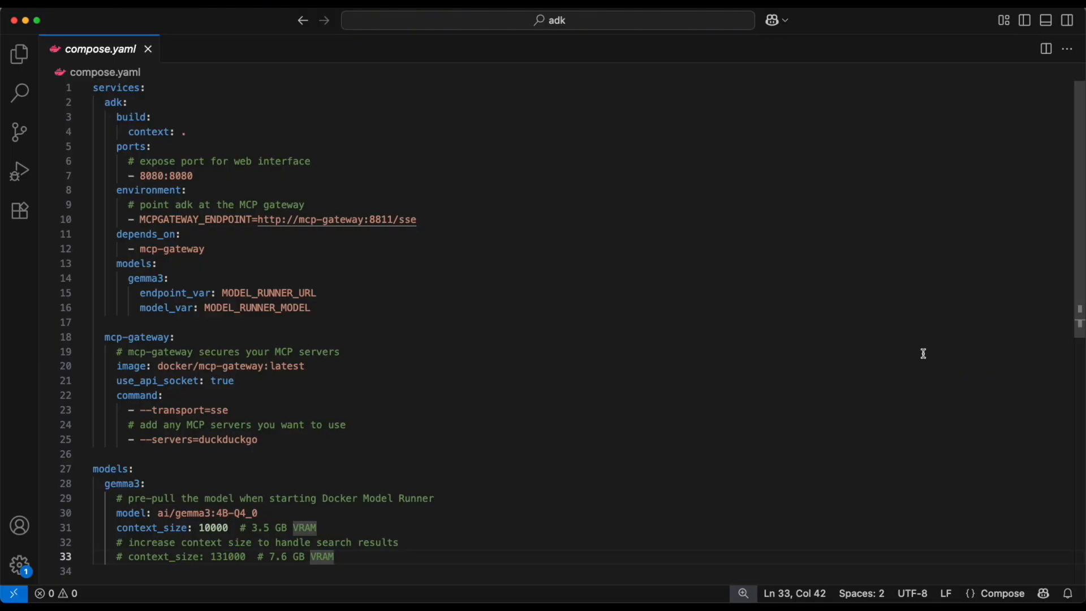
scroll(down, 3)
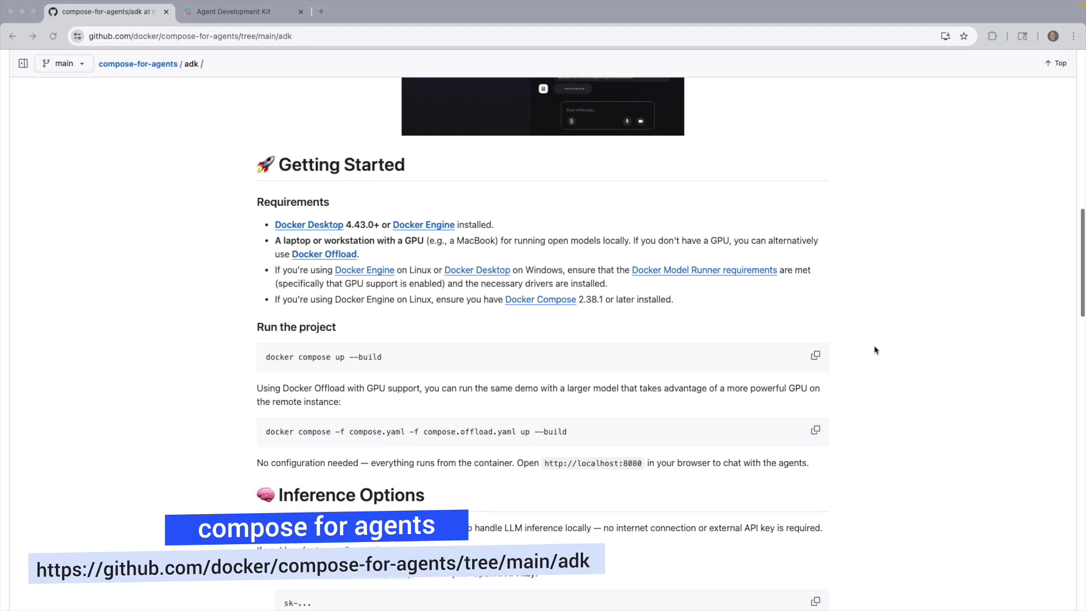
scroll(down, 3)
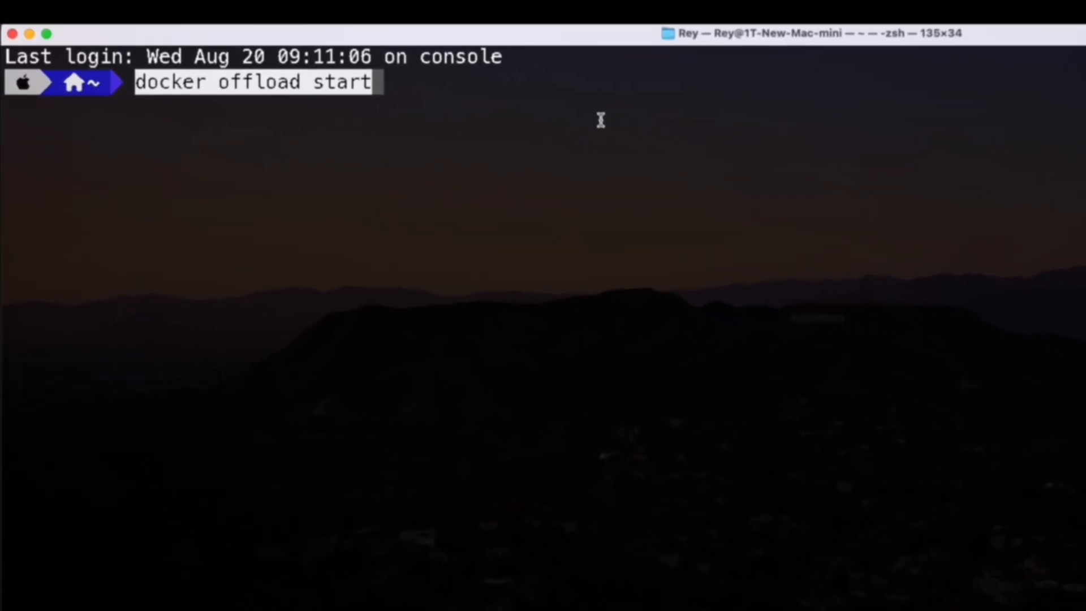
Start Docker Offload from Terminal and check the Offload docs for what a running Offload looks like
key(Return)
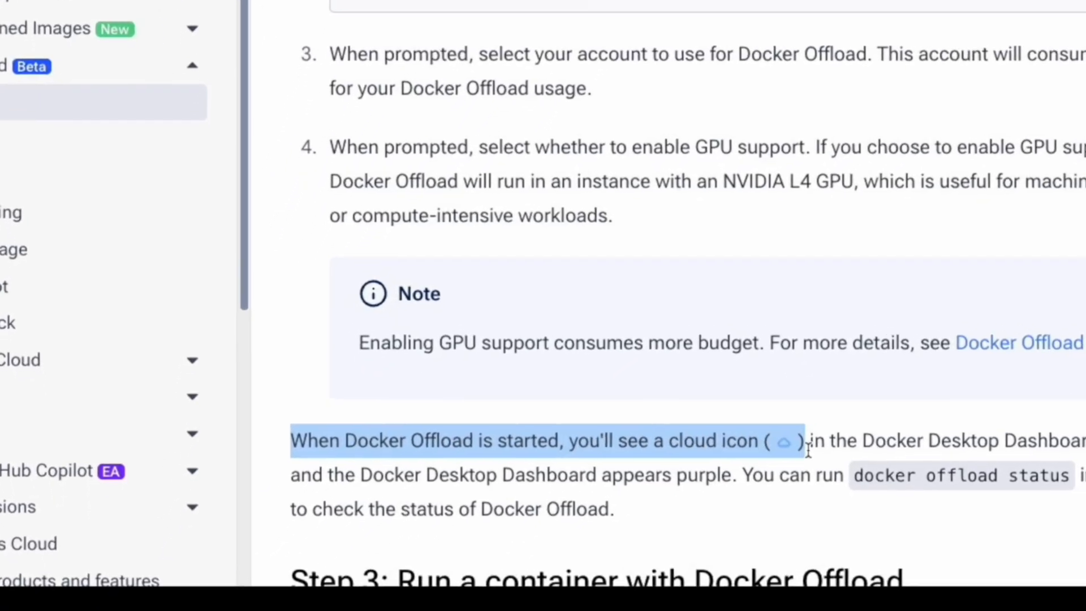
scroll(down, 3)
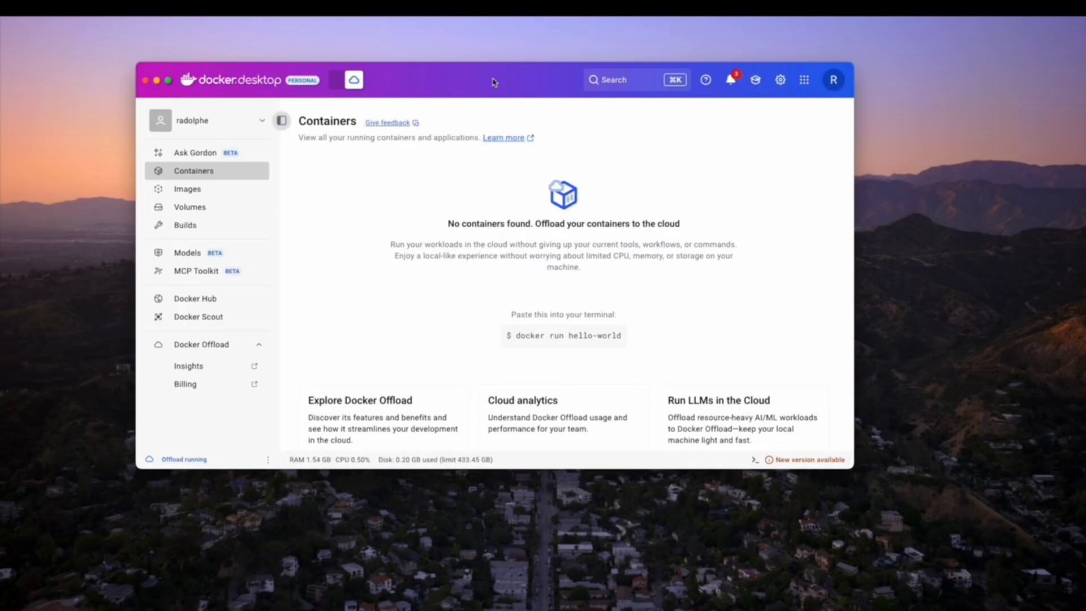
mouse_move(350, 109)
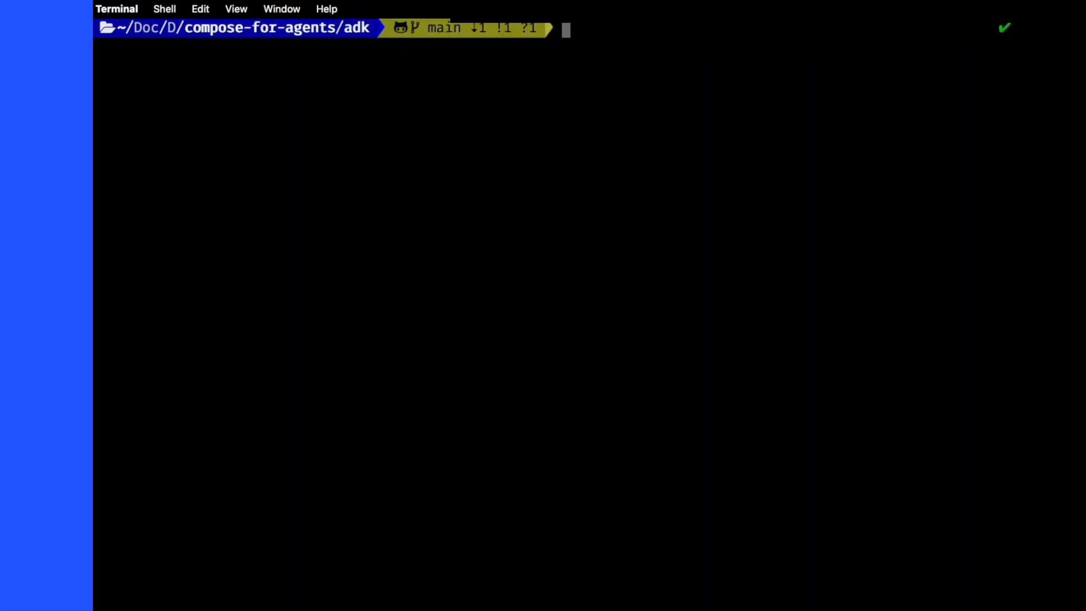
Run docker compose up --build to build the adk image and start the adk and mcp-gateway containers
text(docker compose up --build)
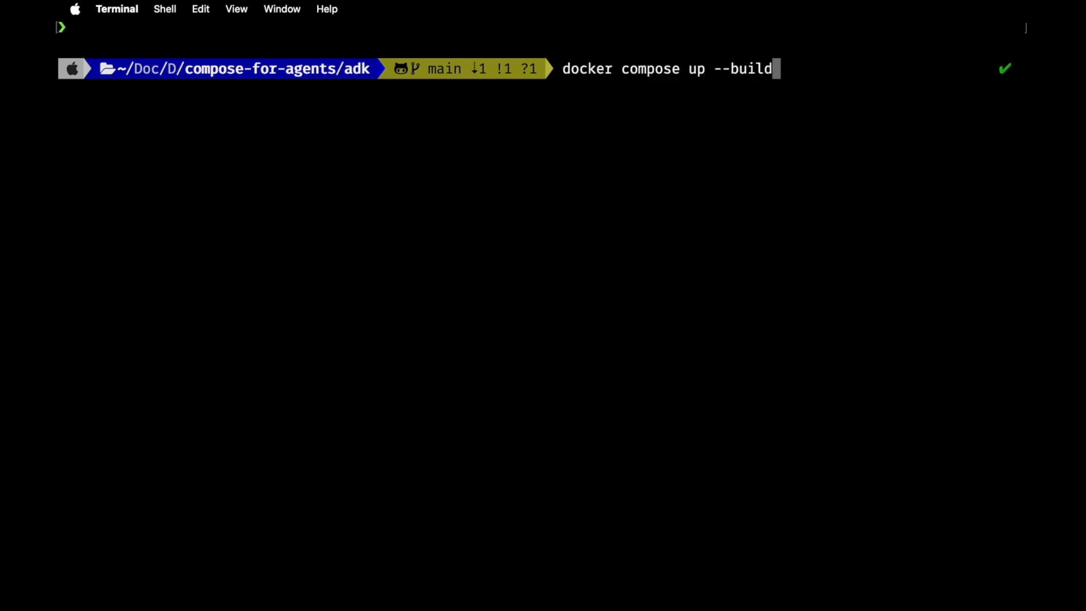
key(Return)
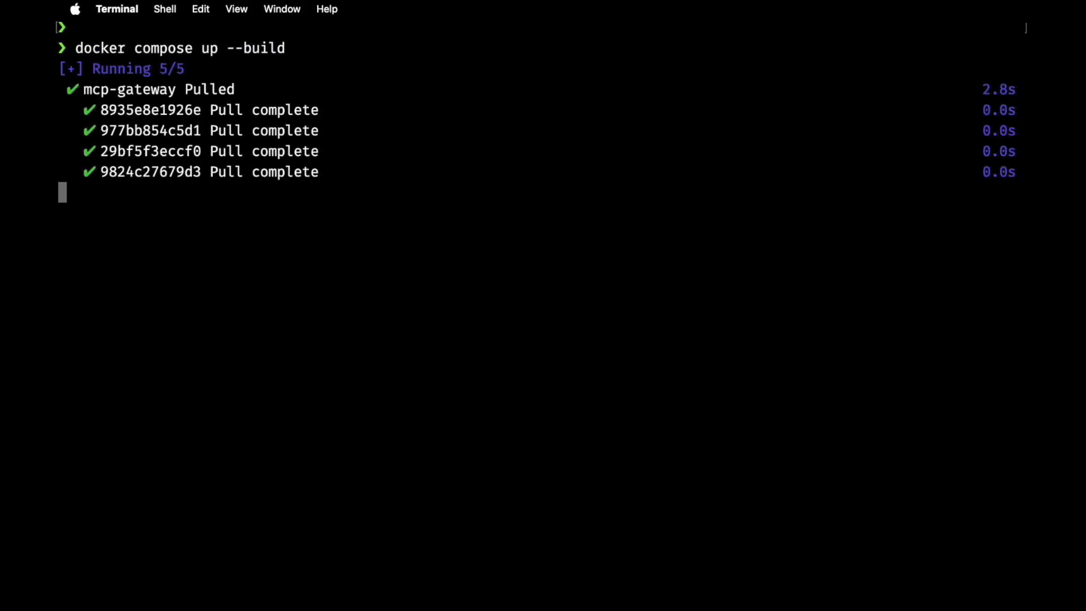
scroll(down, 3)
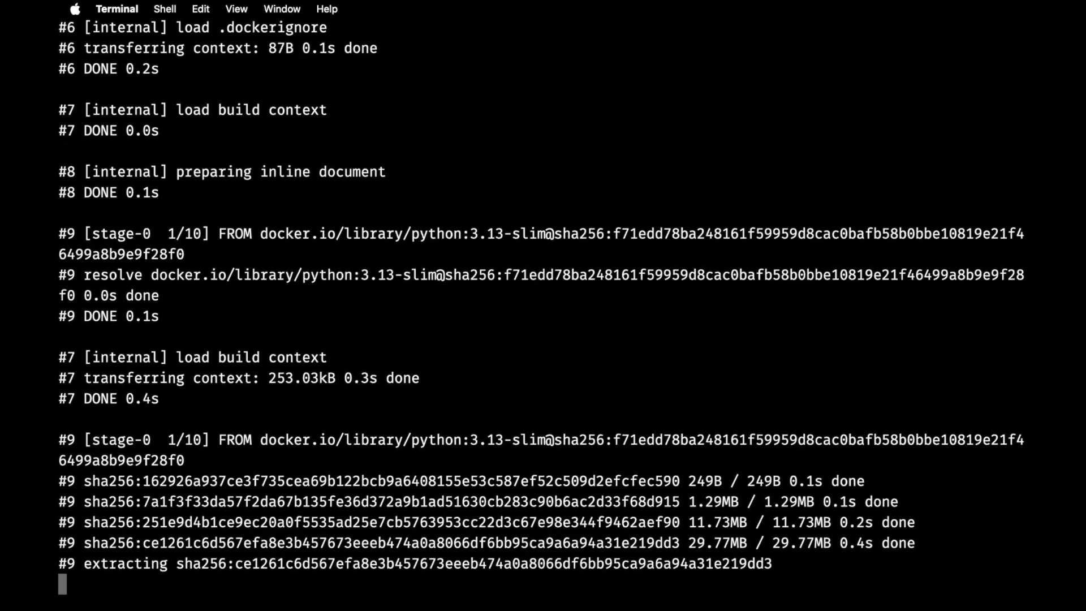
scroll(down, 3)
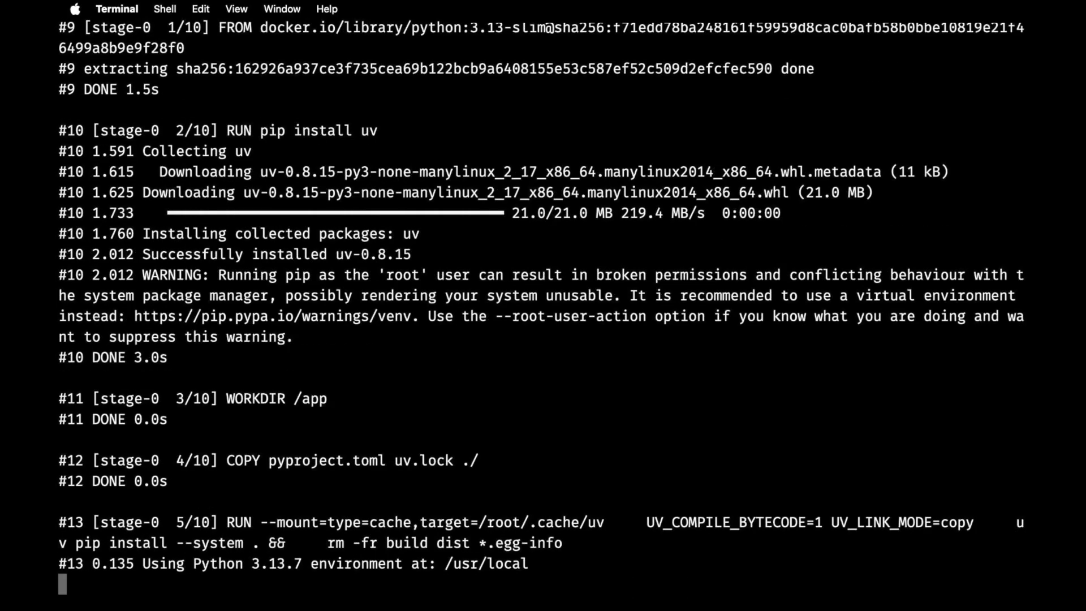
scroll(down, 3)
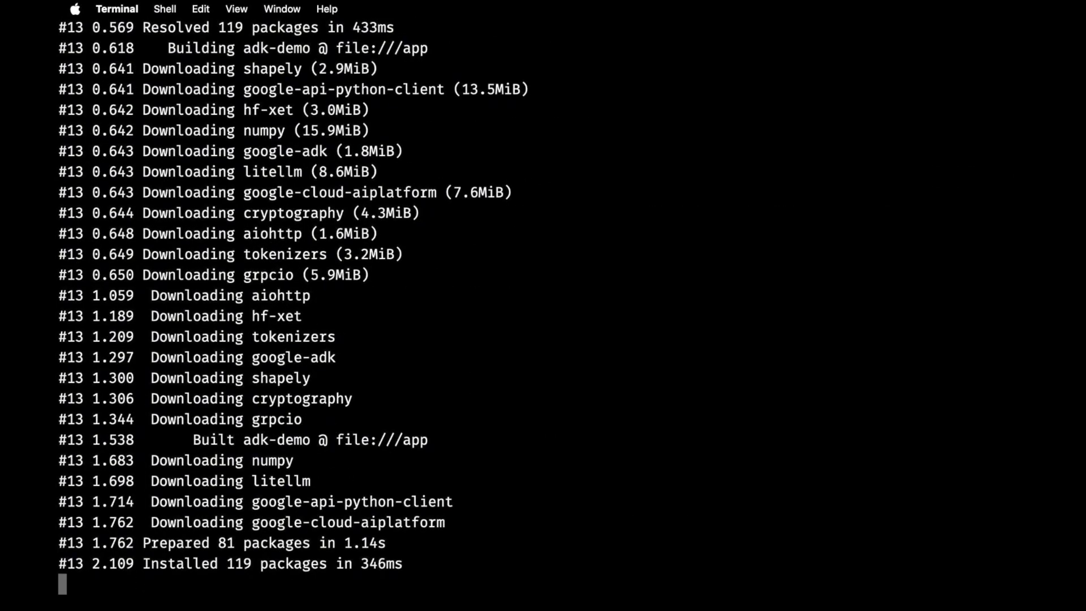
scroll(down, 3)
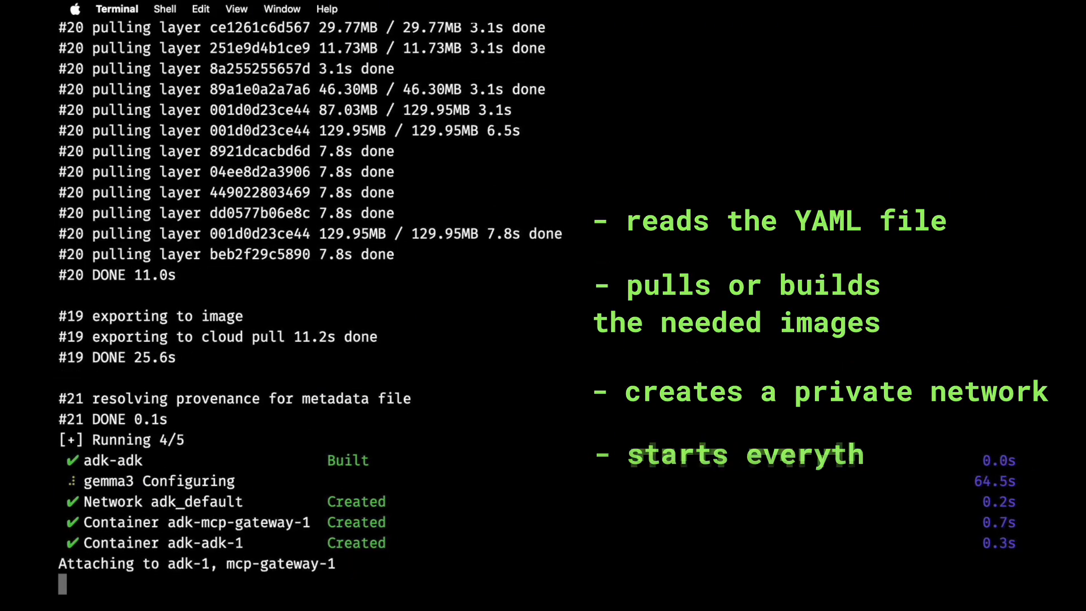
scroll(down, 3)
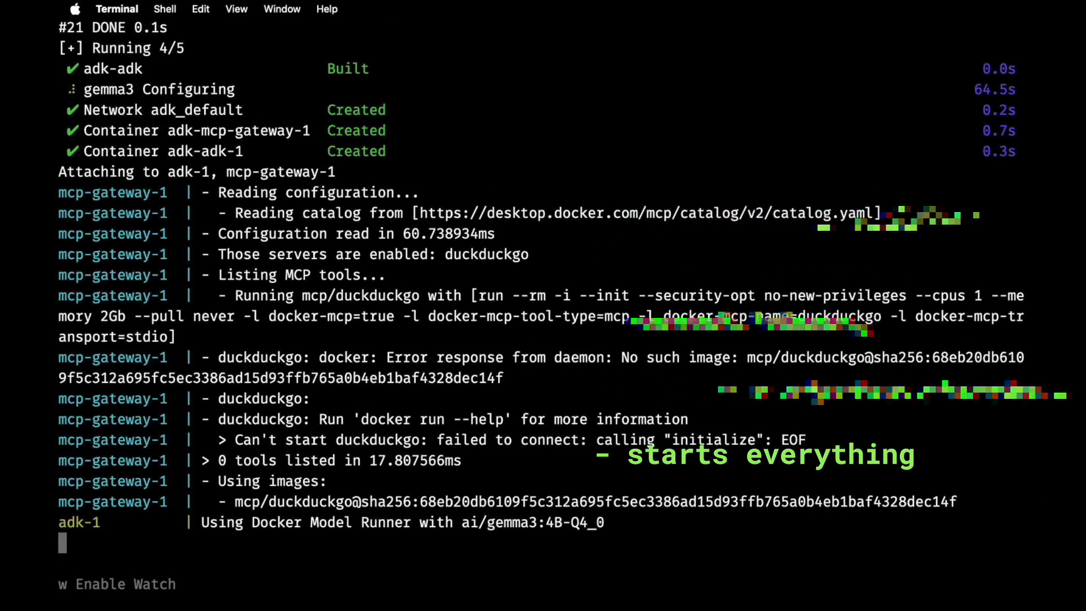
scroll(down, 3)
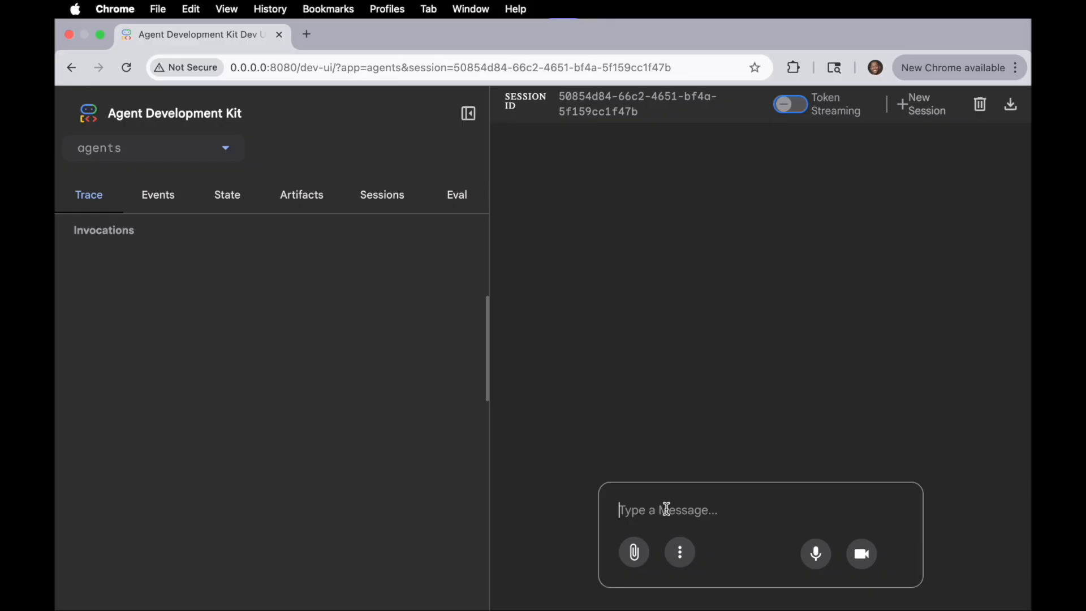
Send 'Is the universe infinite?' to the fact-checking agent in the ADK web UI
text(Is the unive)
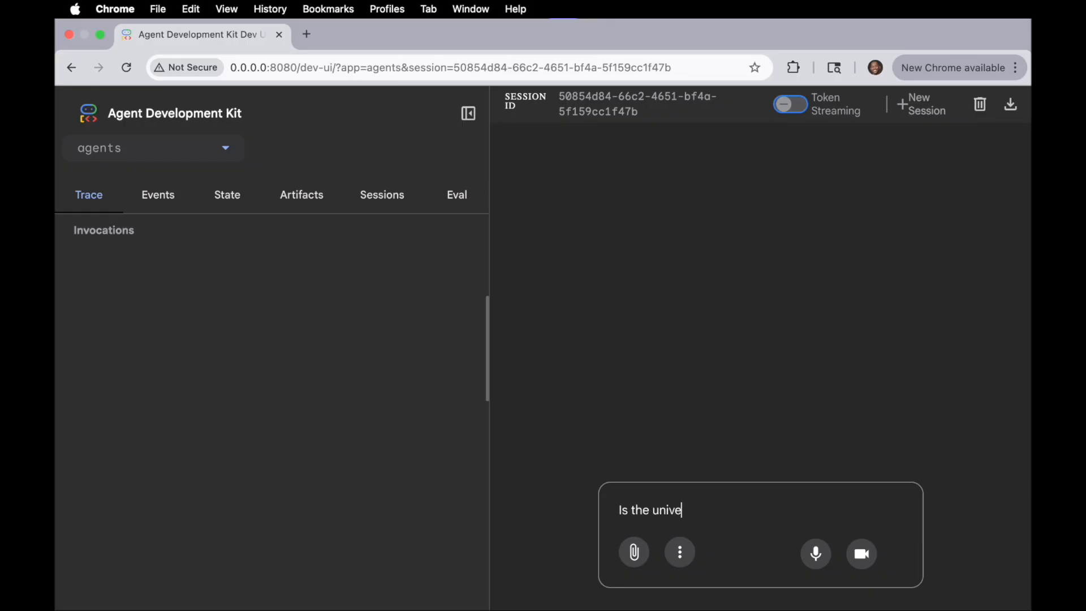
text(rse infin)
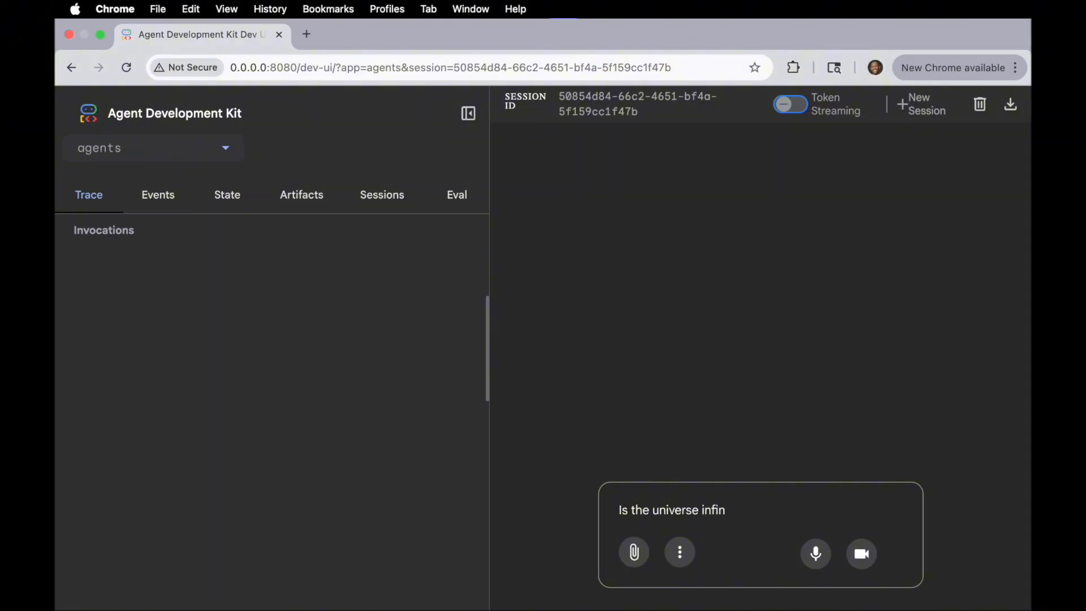
text(ite?)
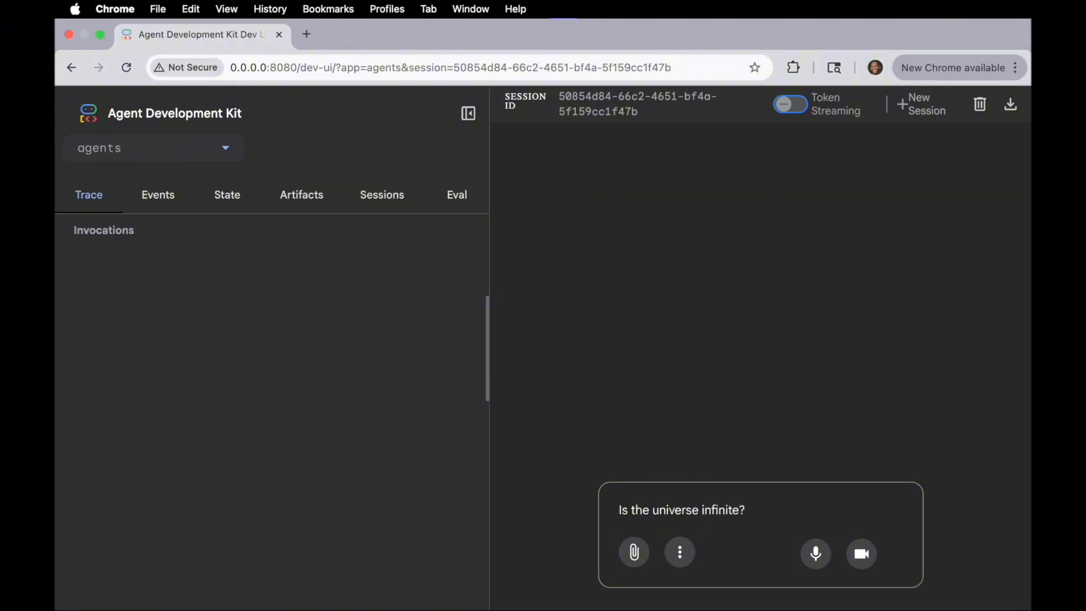
key(Return)
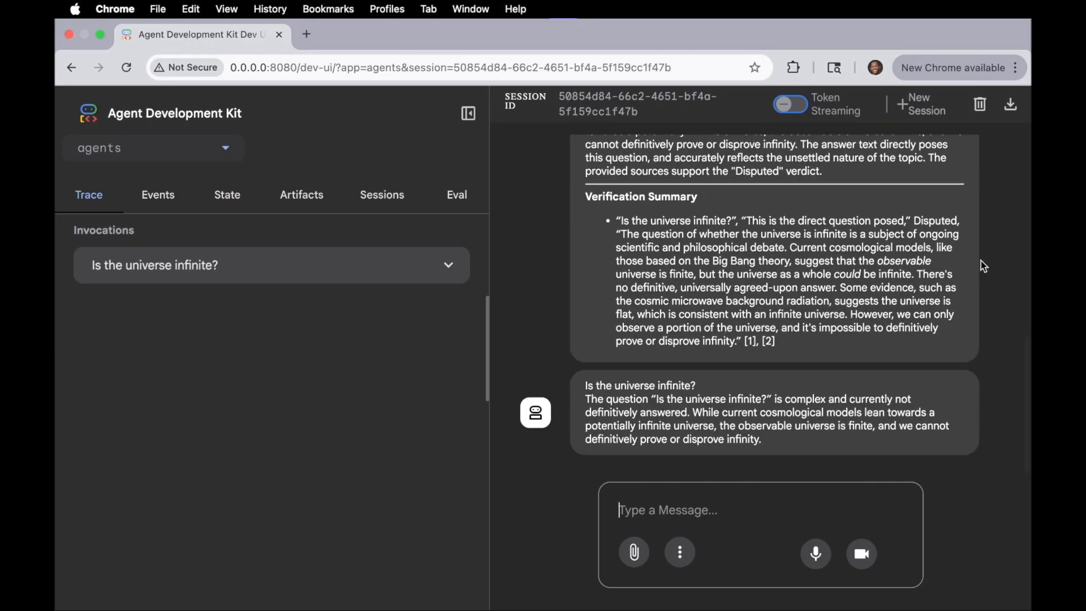
scroll(up, 3)
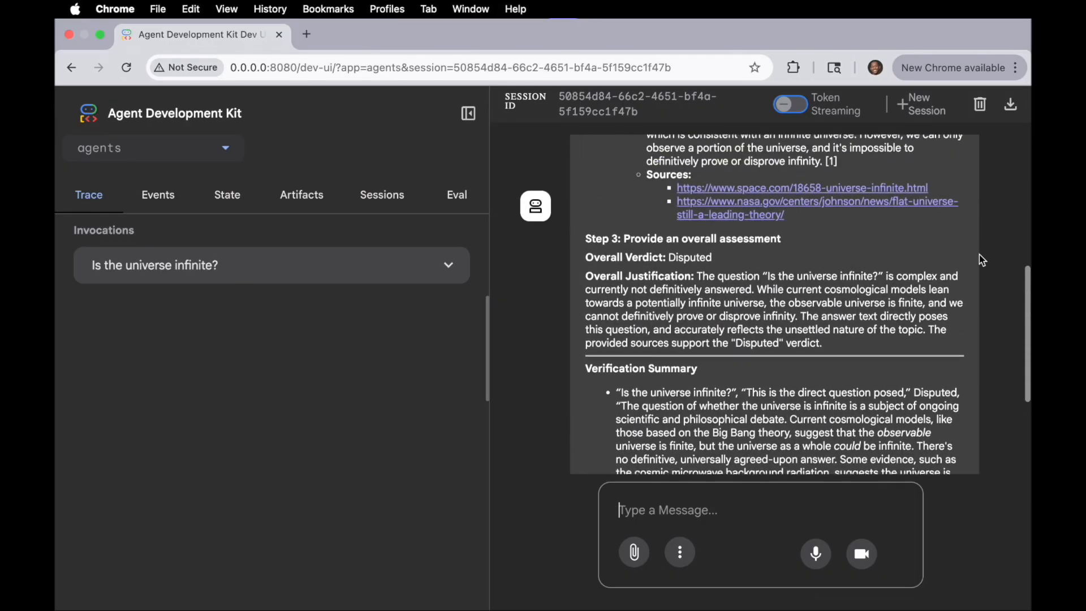
scroll(up, 3)
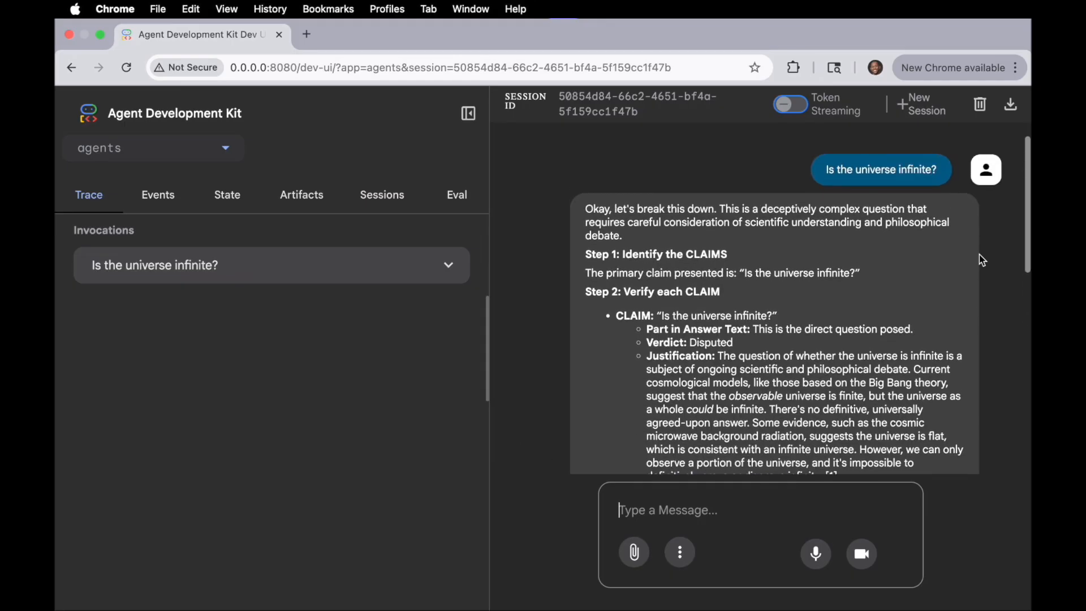
double_click(656, 253)
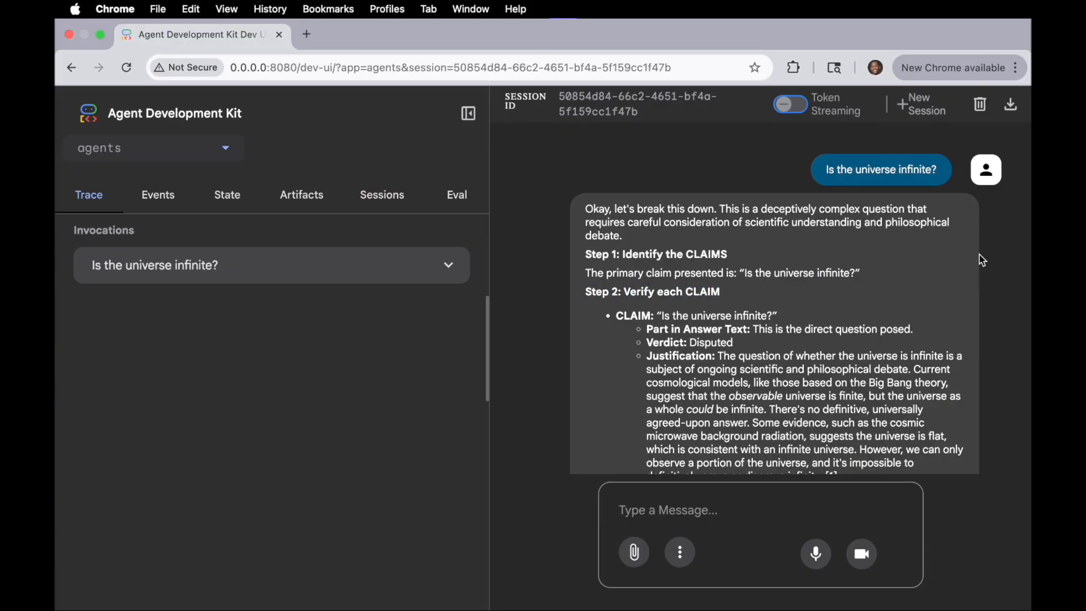
scroll(down, 3)
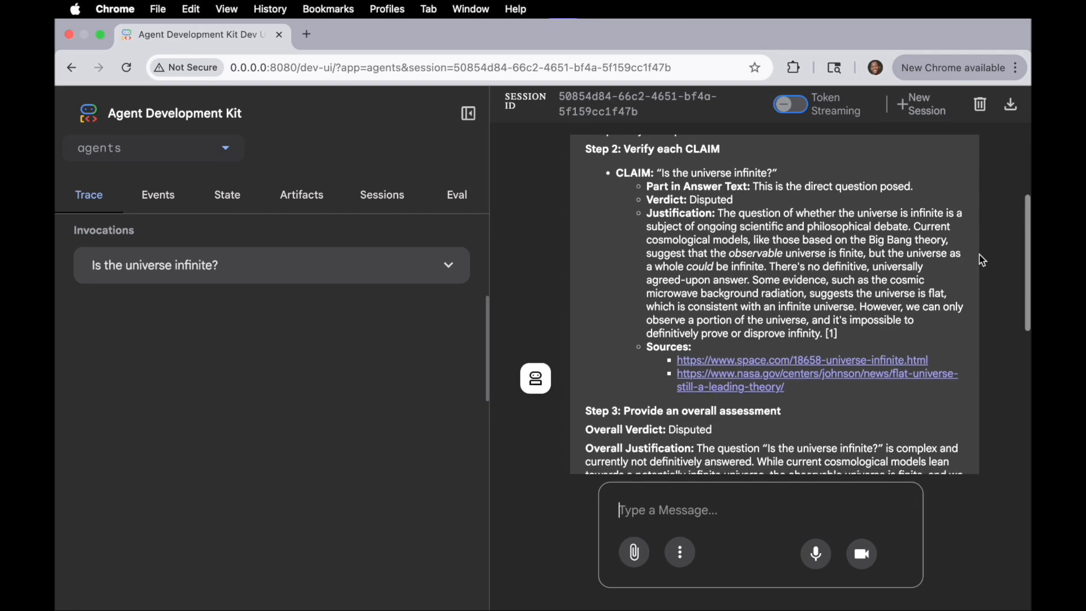
scroll(down, 3)
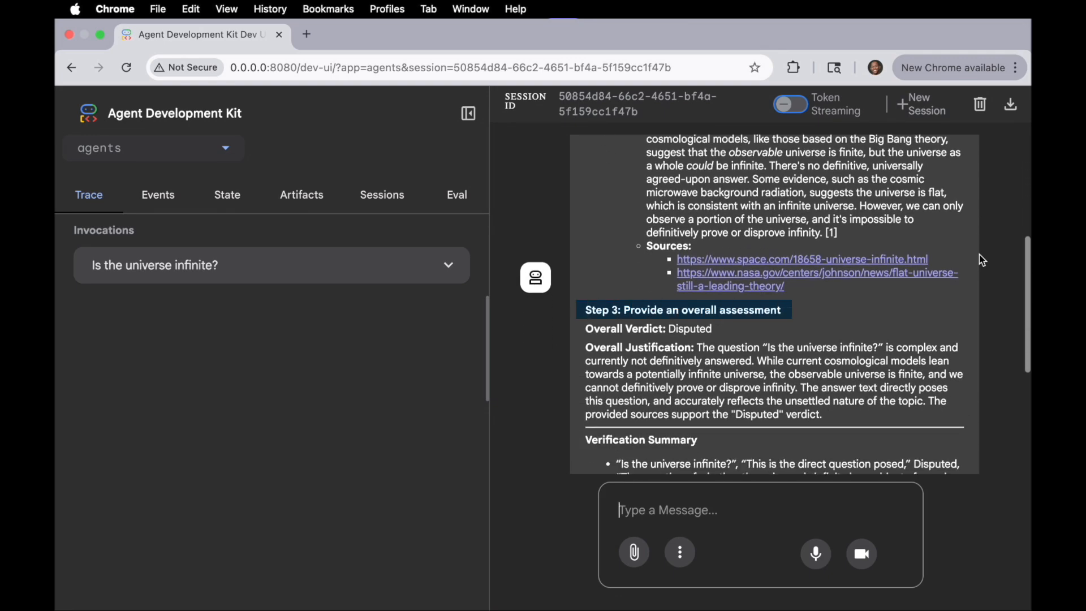
scroll(down, 3)
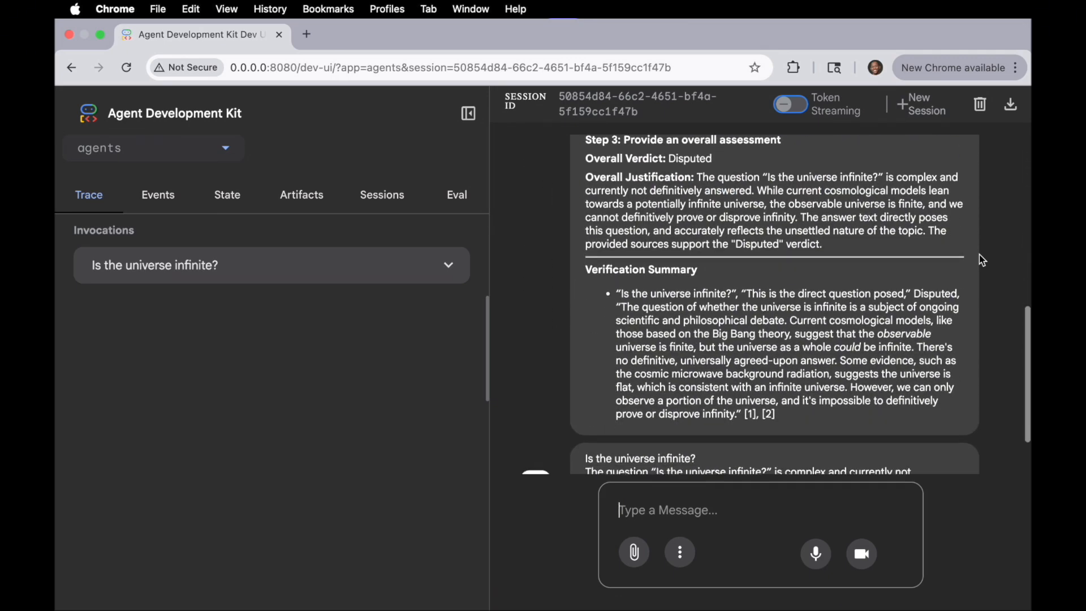
scroll(down, 3)
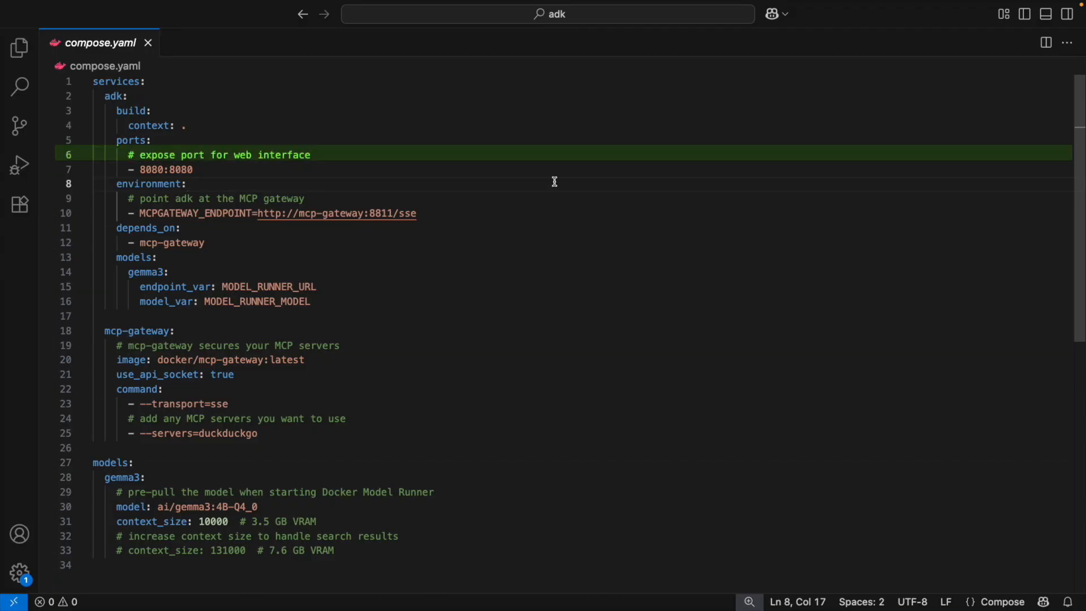
click(132, 111)
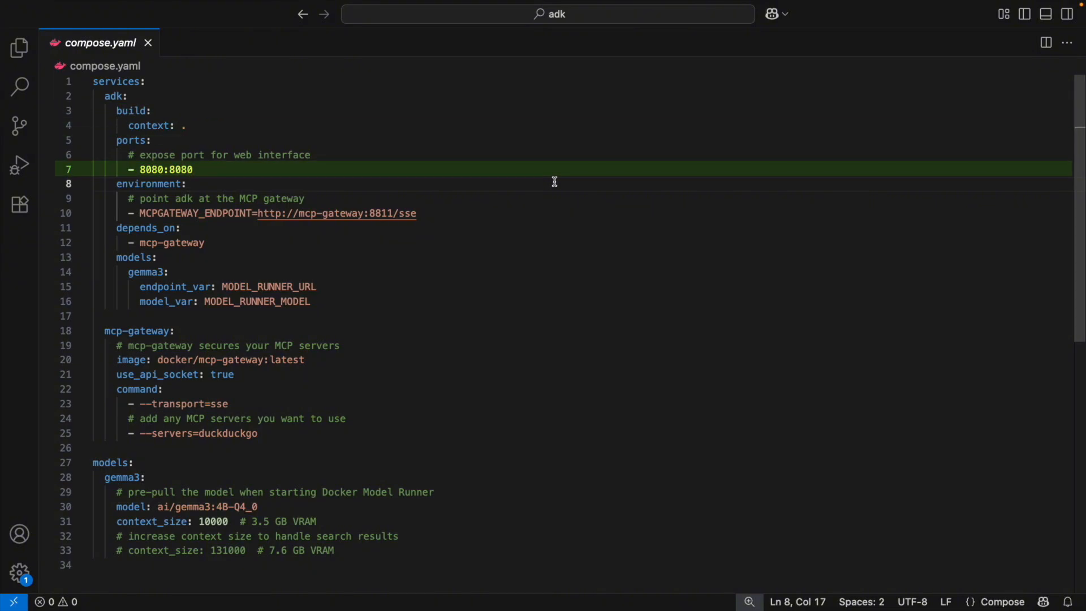
click(277, 214)
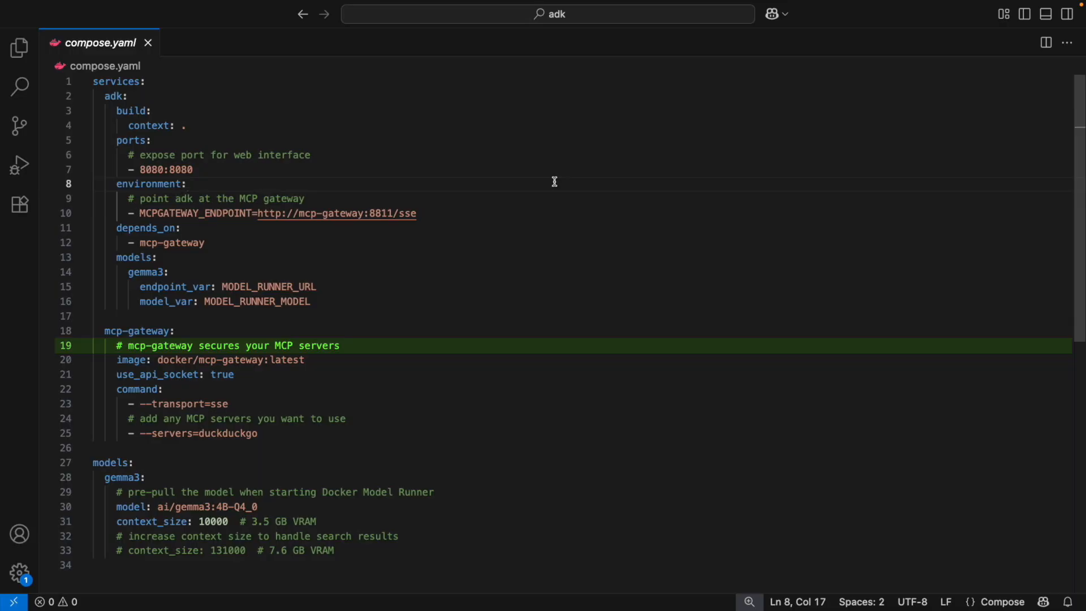
click(238, 418)
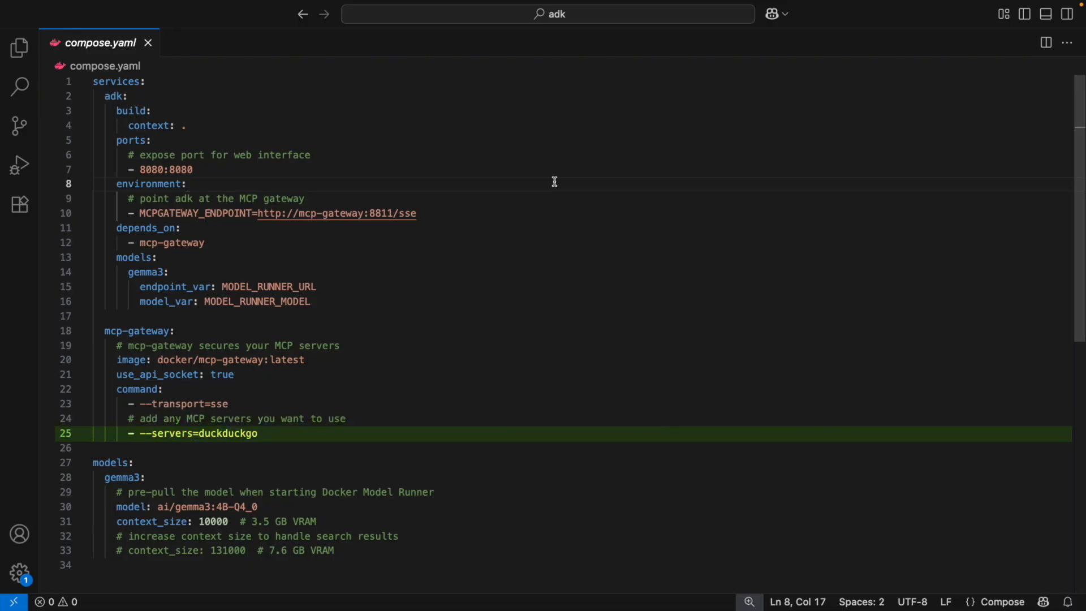
click(125, 477)
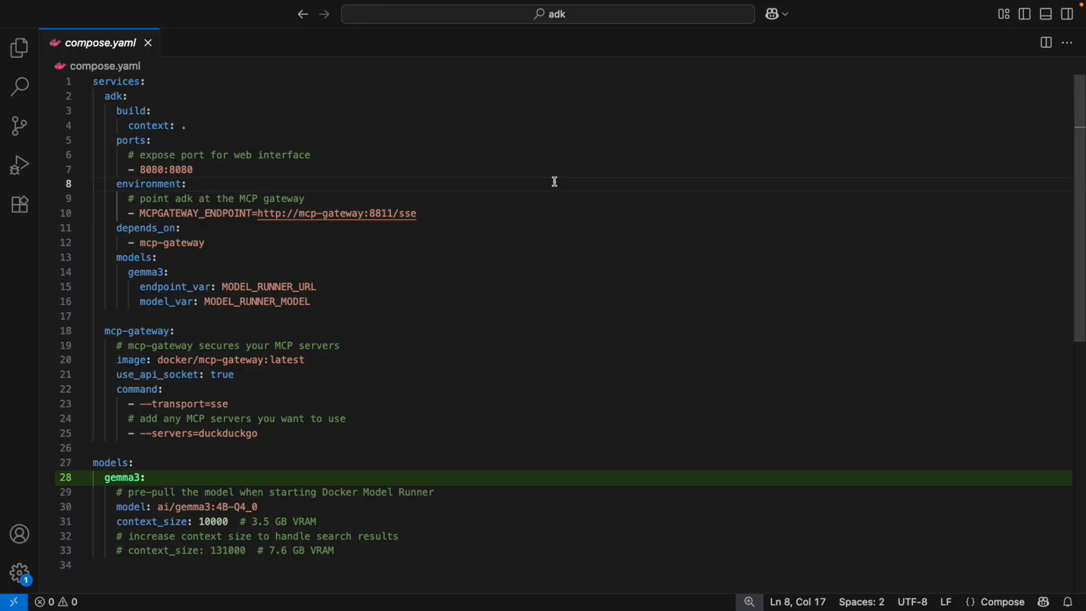
click(207, 522)
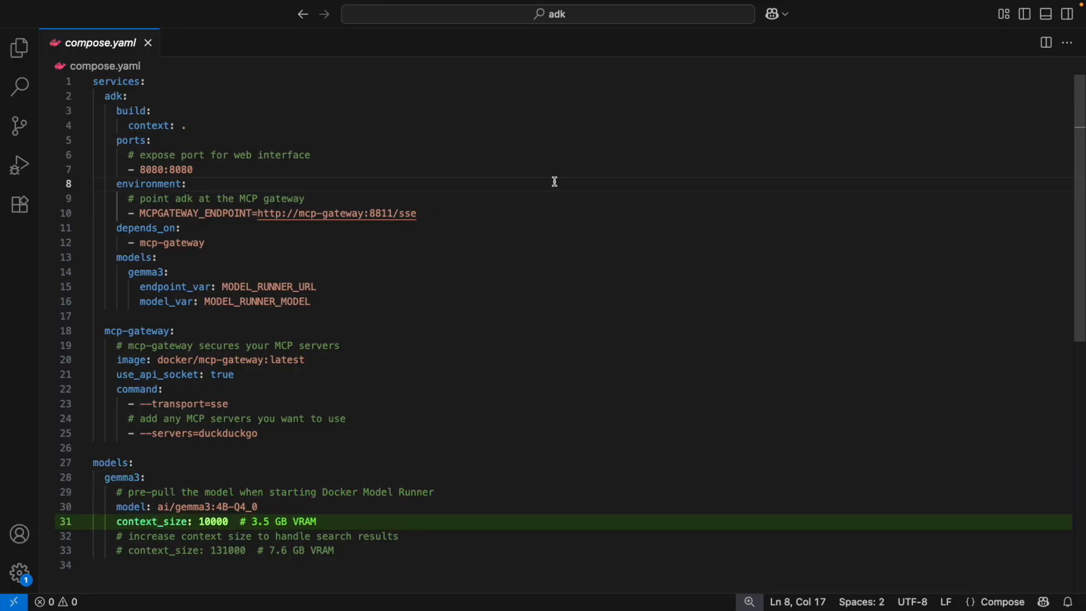